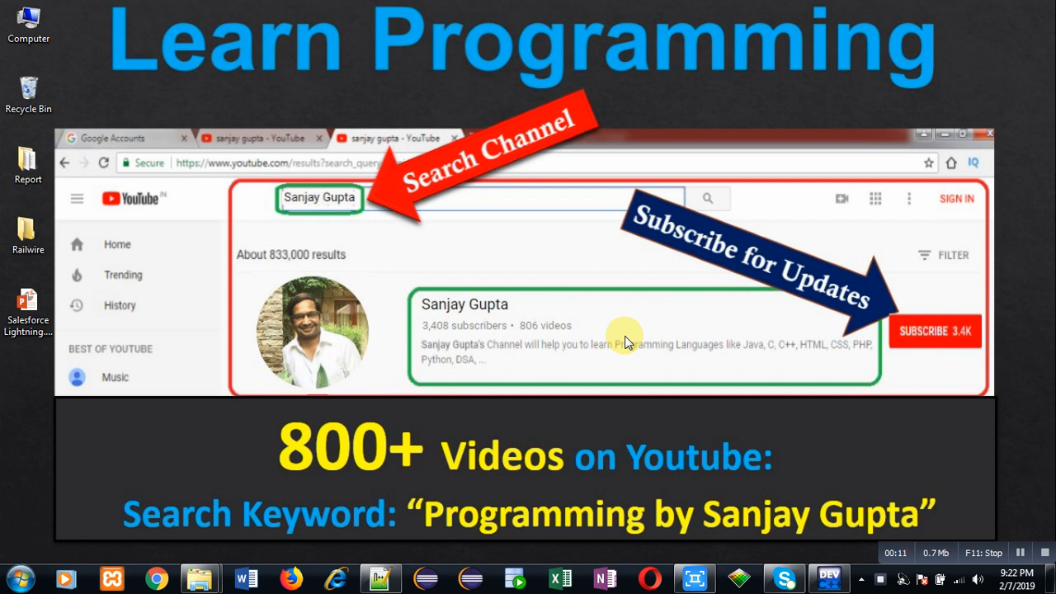
mouse_move(328, 555)
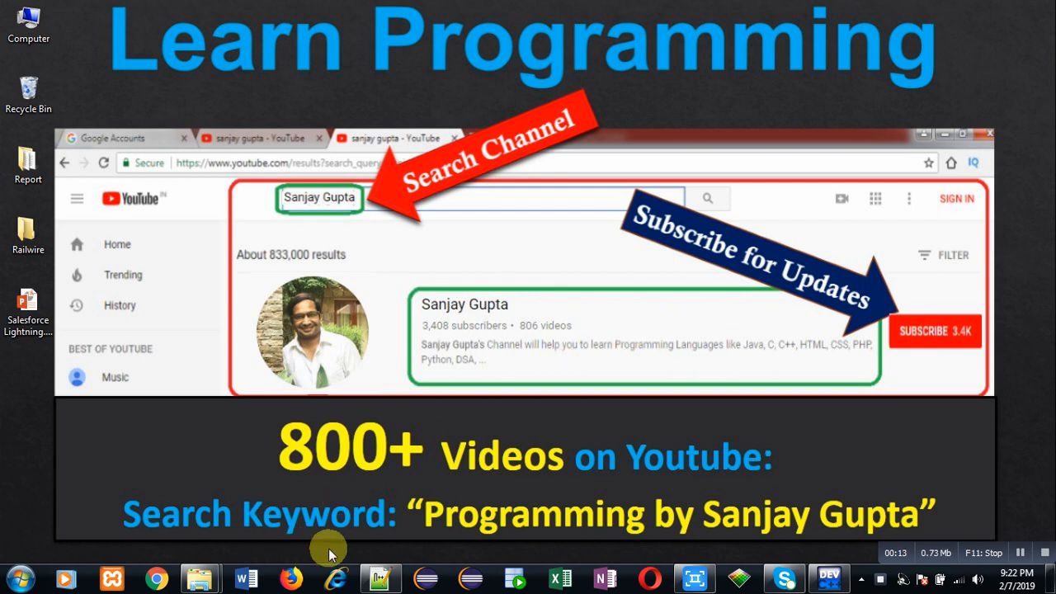
mouse_move(600, 552)
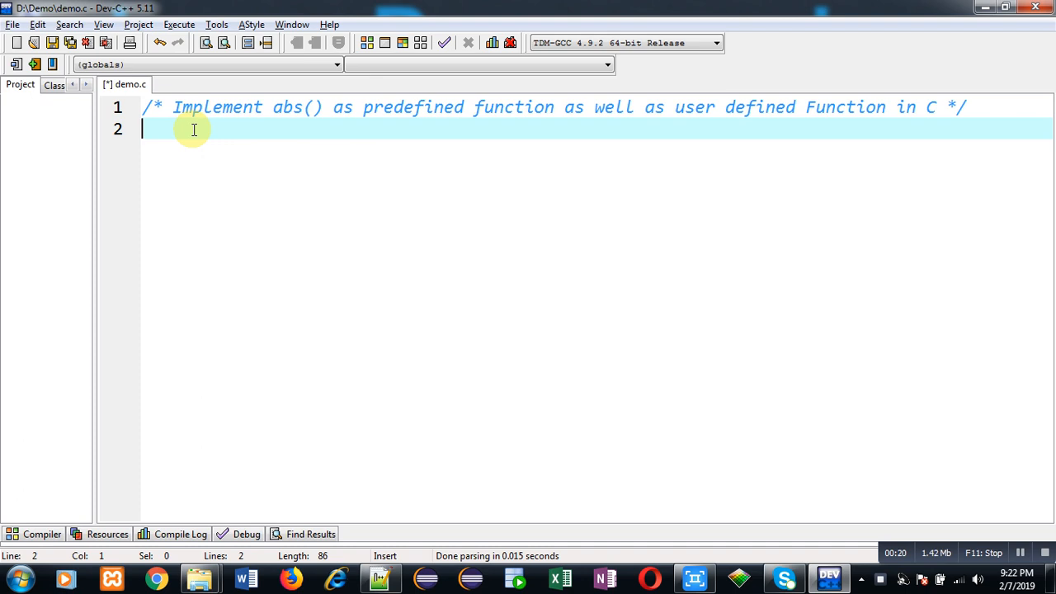
mouse_move(273, 132)
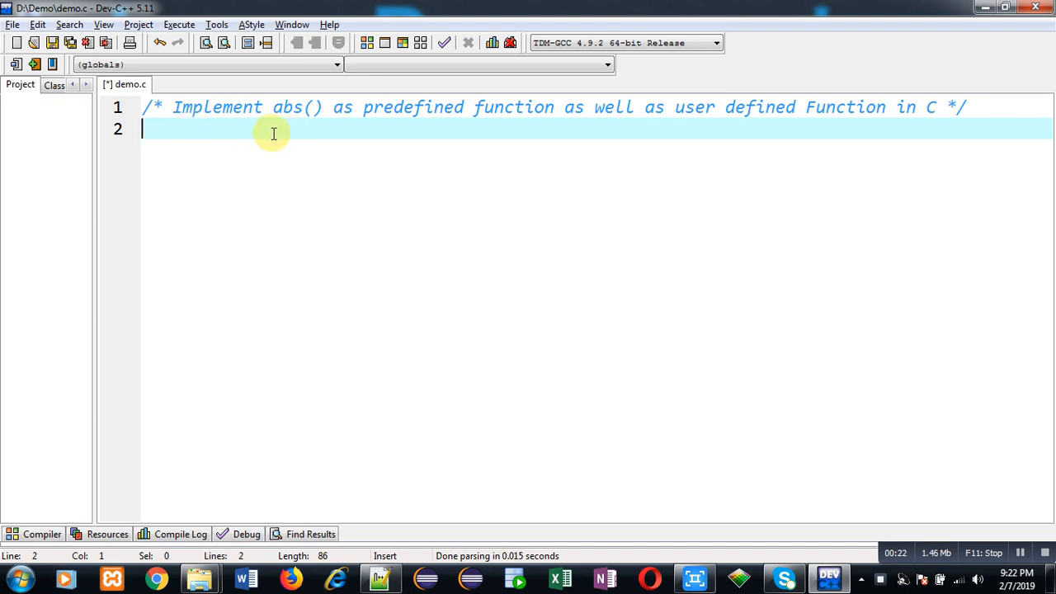
mouse_move(347, 132)
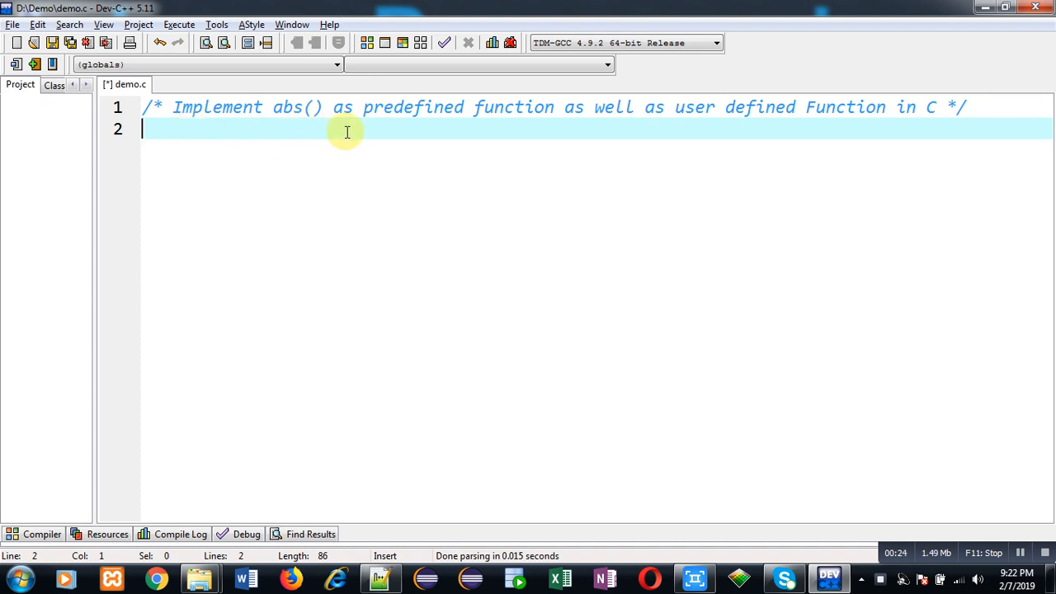
mouse_move(484, 132)
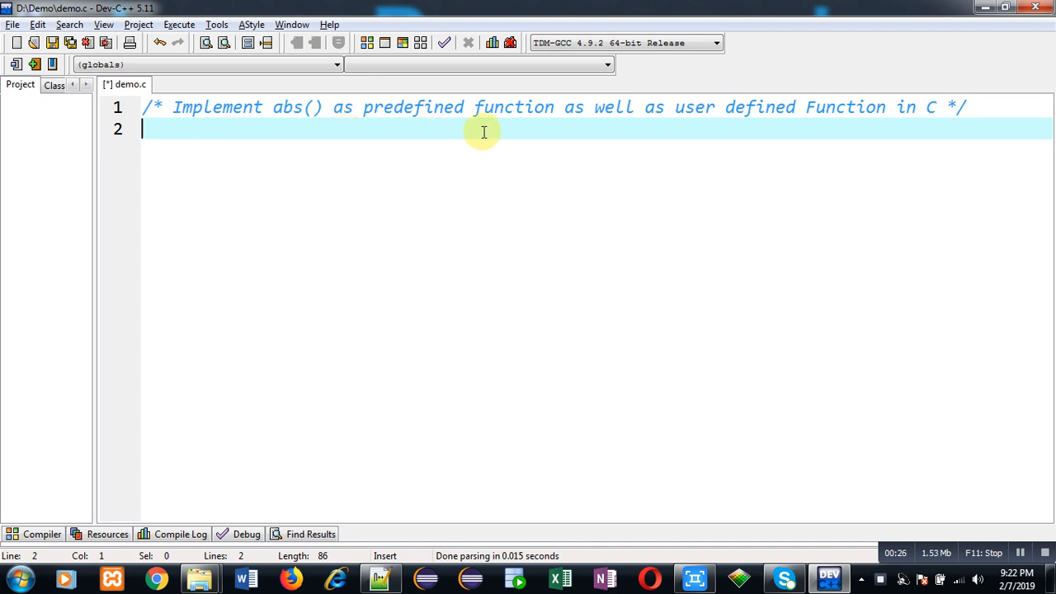
mouse_move(714, 131)
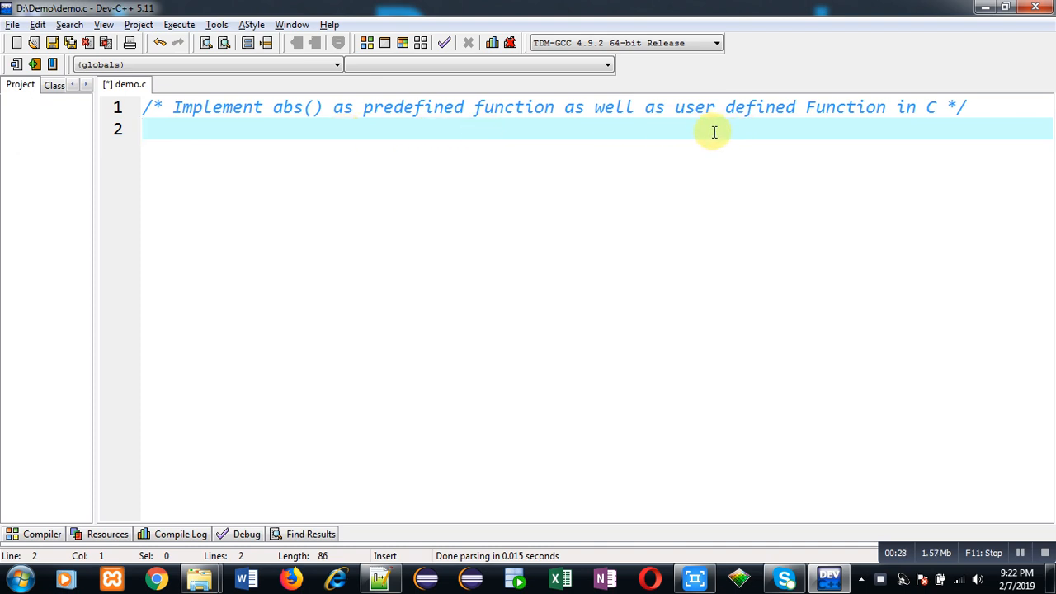
mouse_move(755, 132)
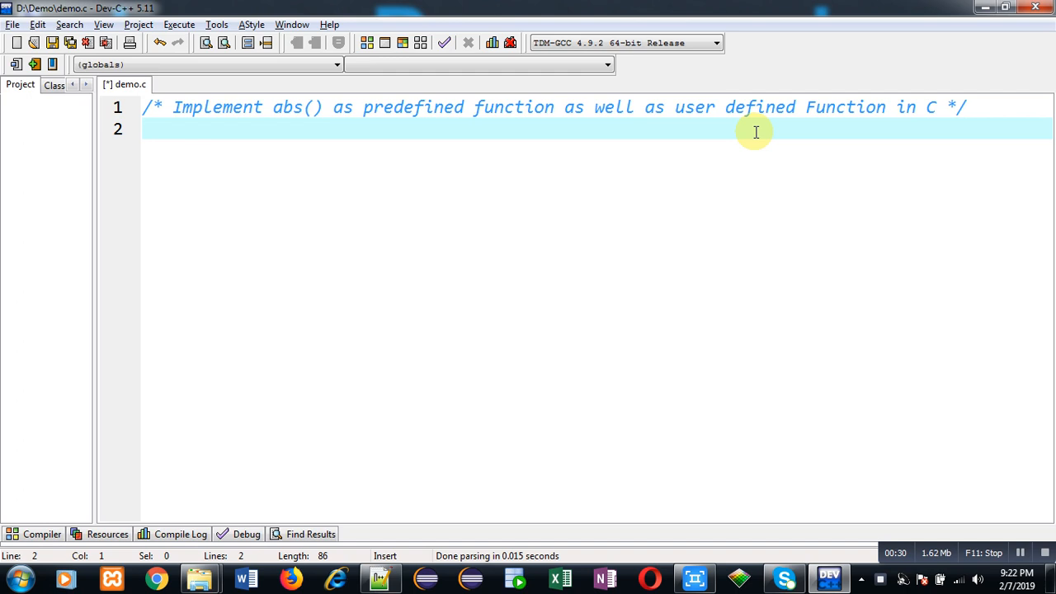
mouse_move(179, 131)
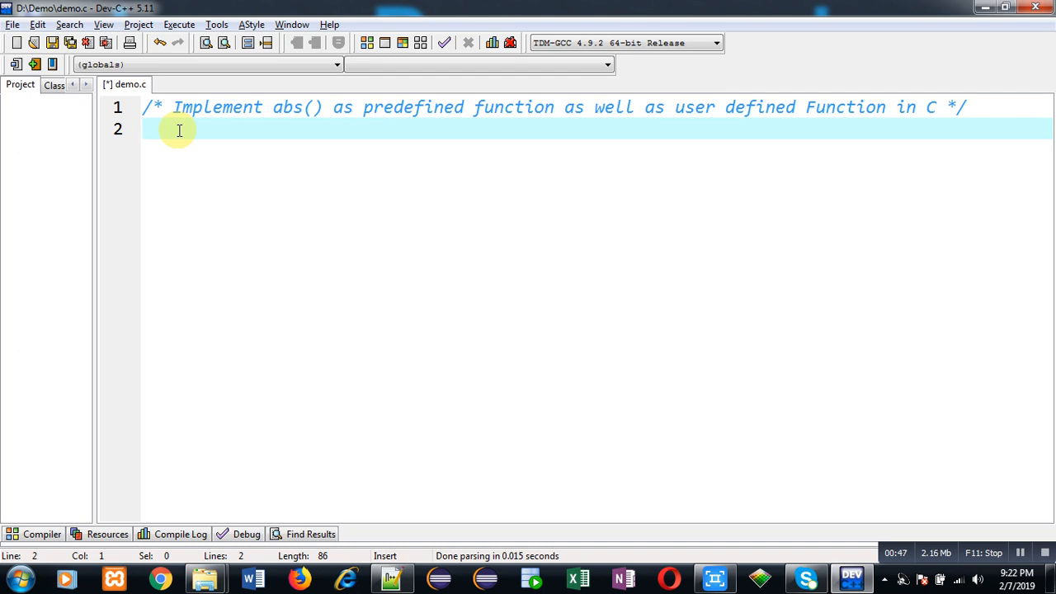
Step: Add #include<stdio.h> and #include<math.h> lines, ending with a fresh line below them
text(#include<stdio>)
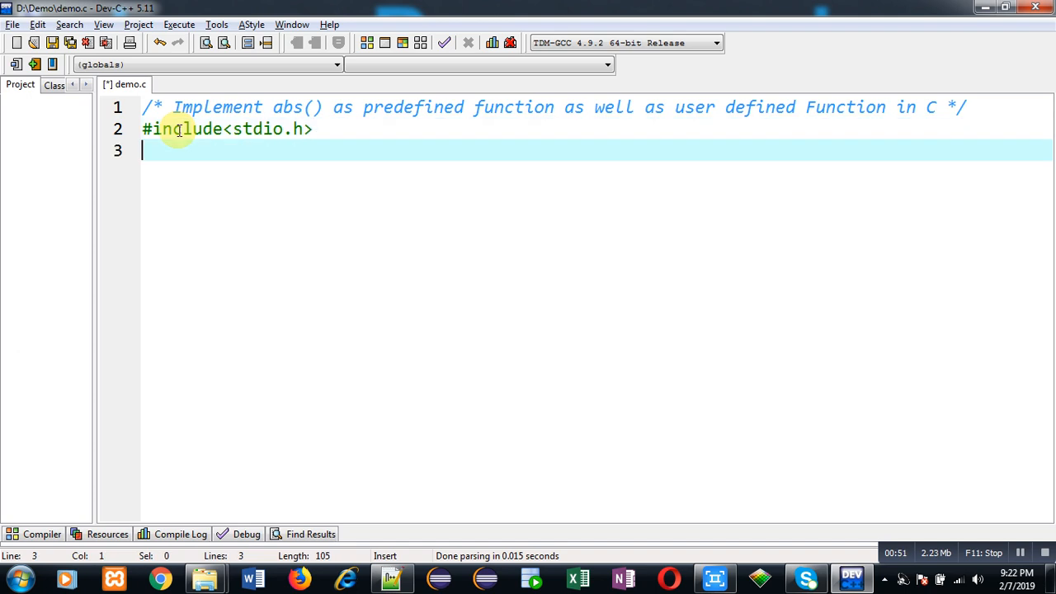
text(#in)
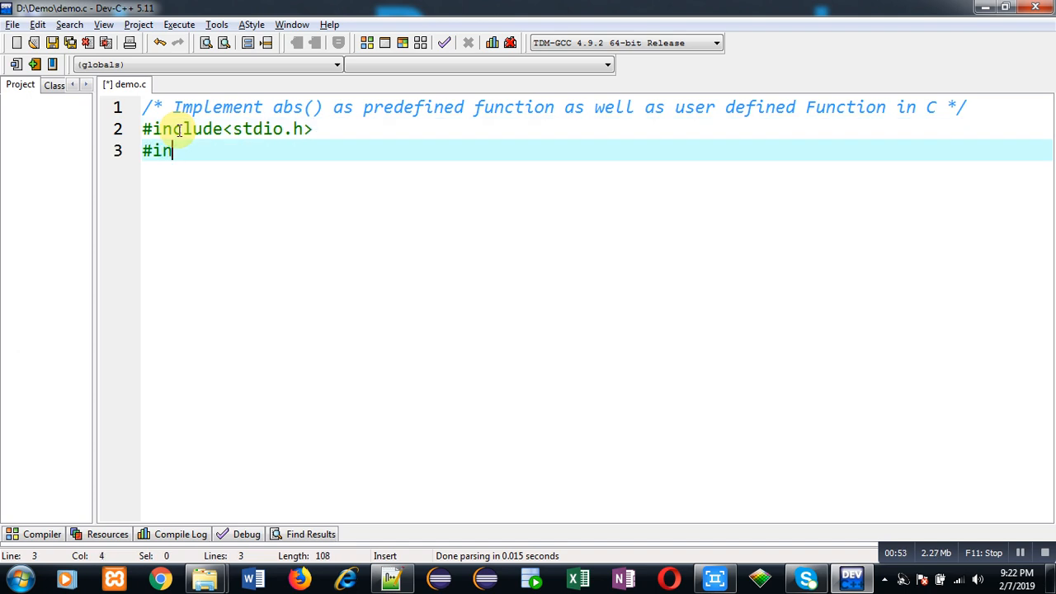
text(clude<>)
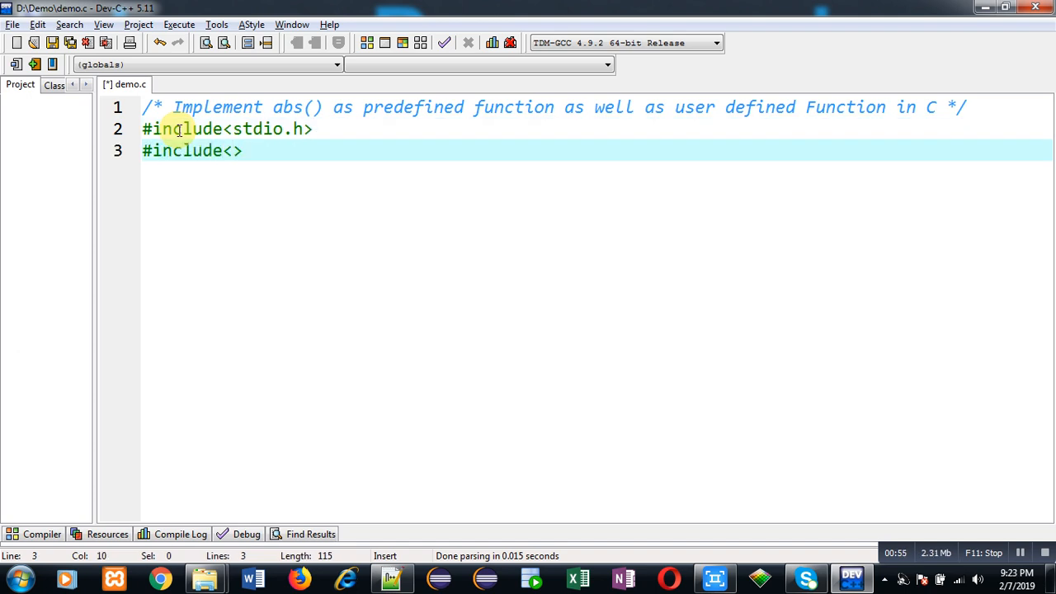
text(math.h)
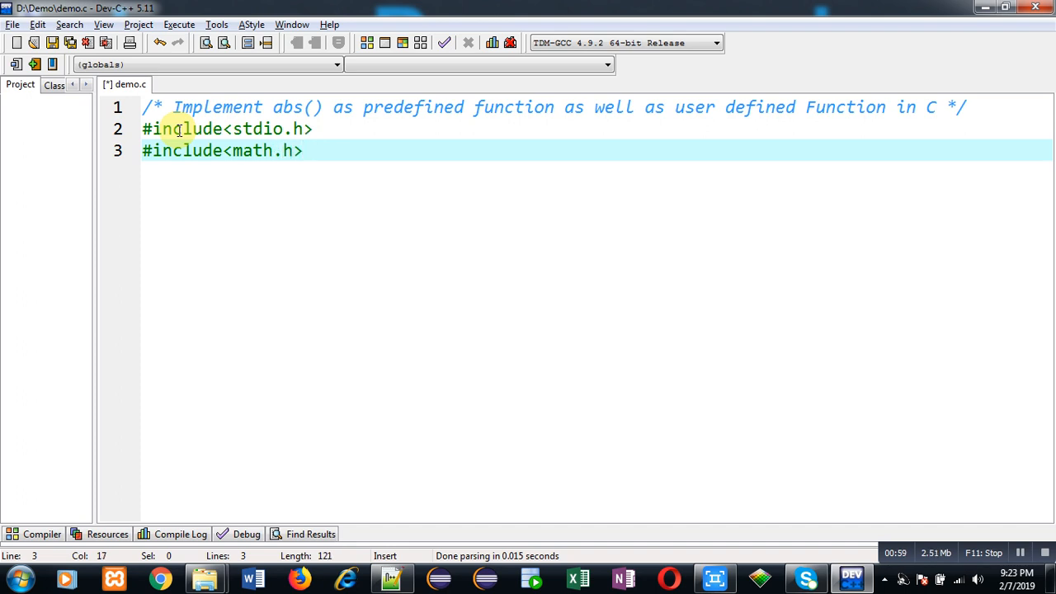
click(303, 150)
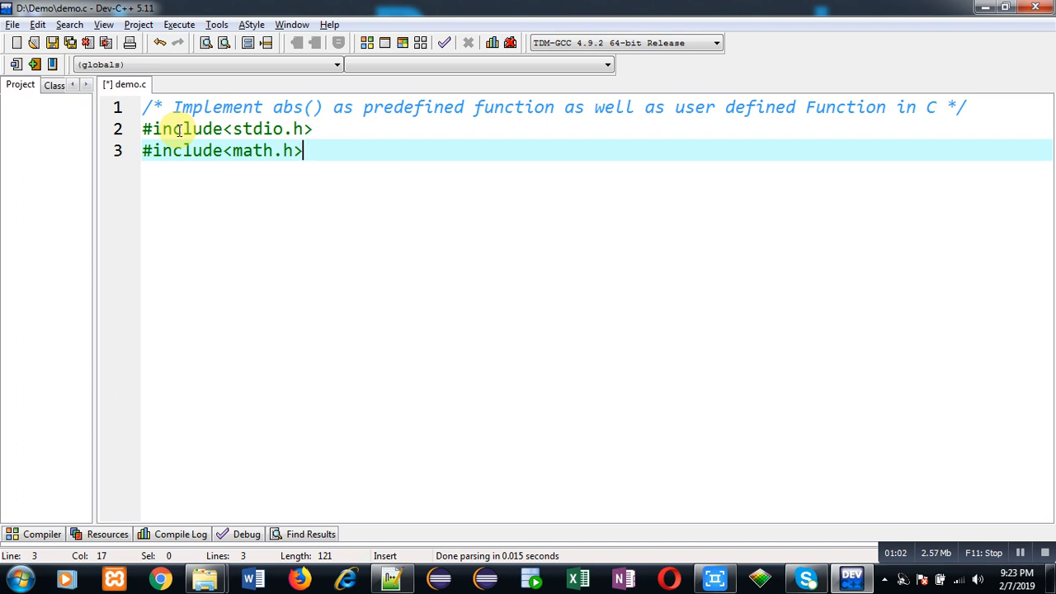
key(Return)
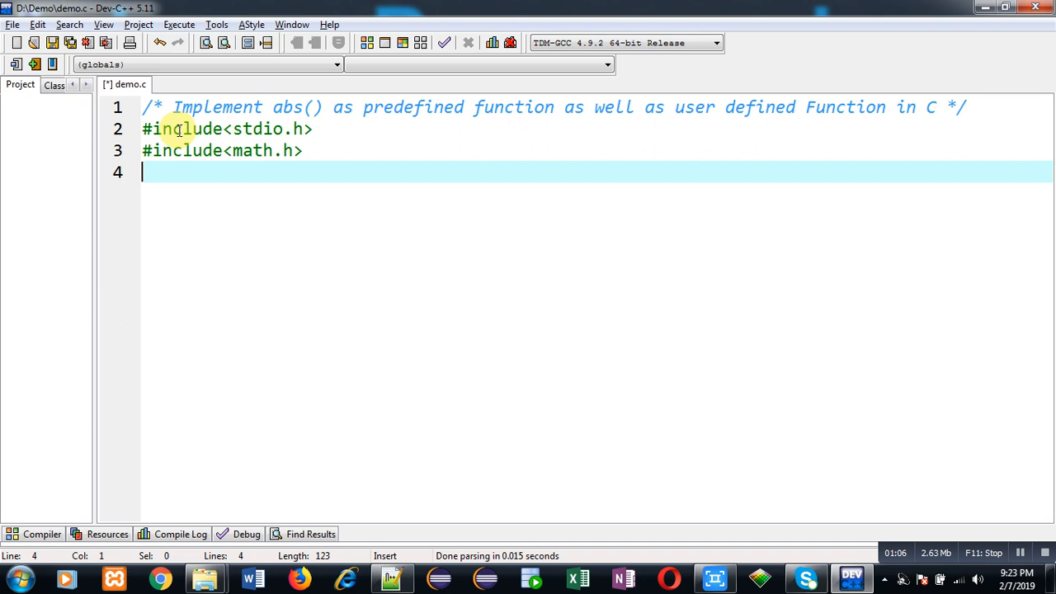
Step: Write void main() with the declaration int n=-5; inside
text(void main())
text({)
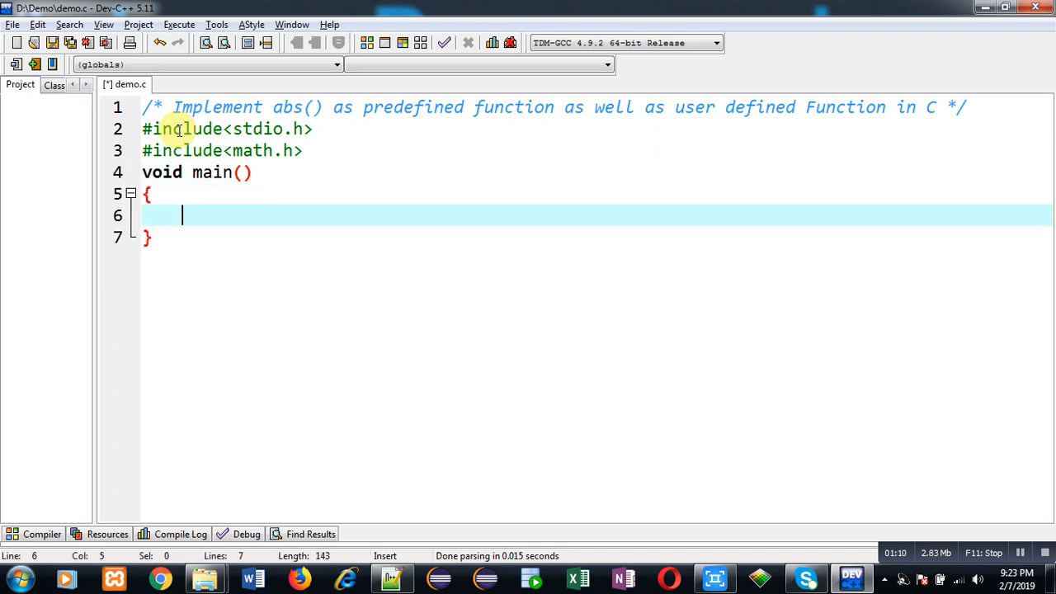
text(i)
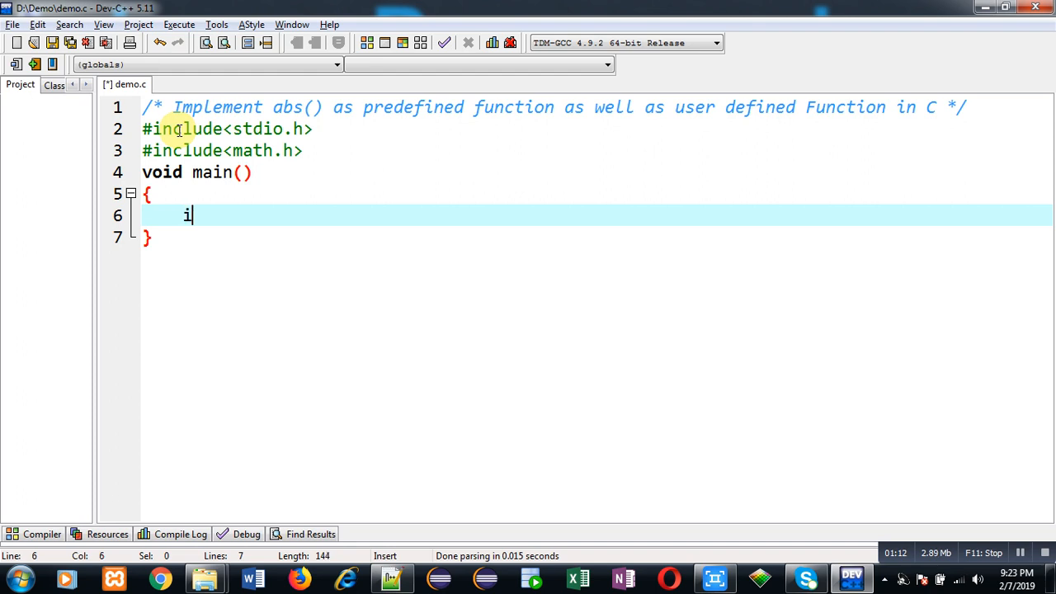
text(nt n)
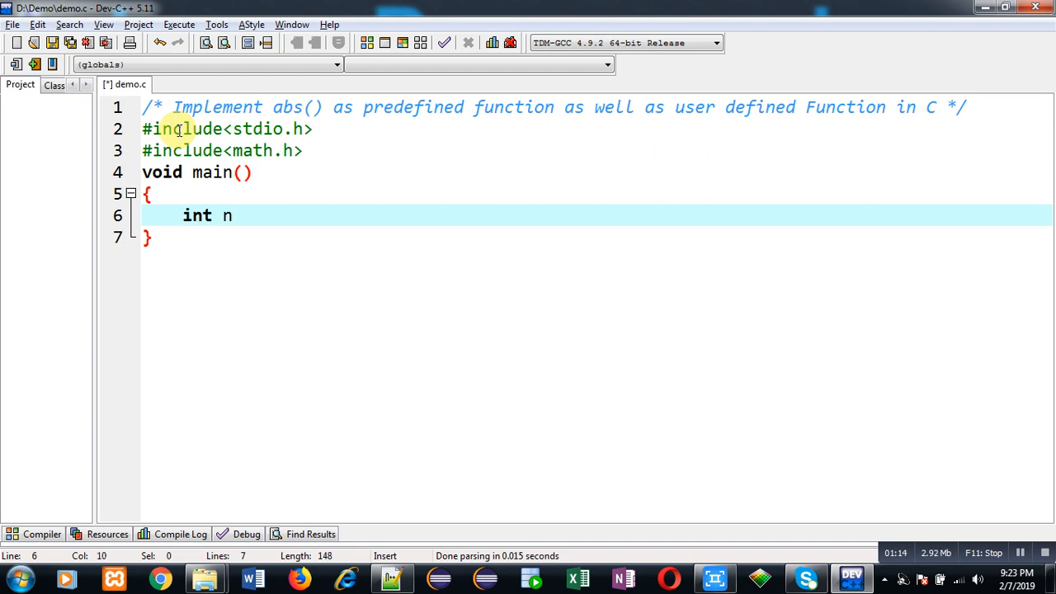
text(=-)
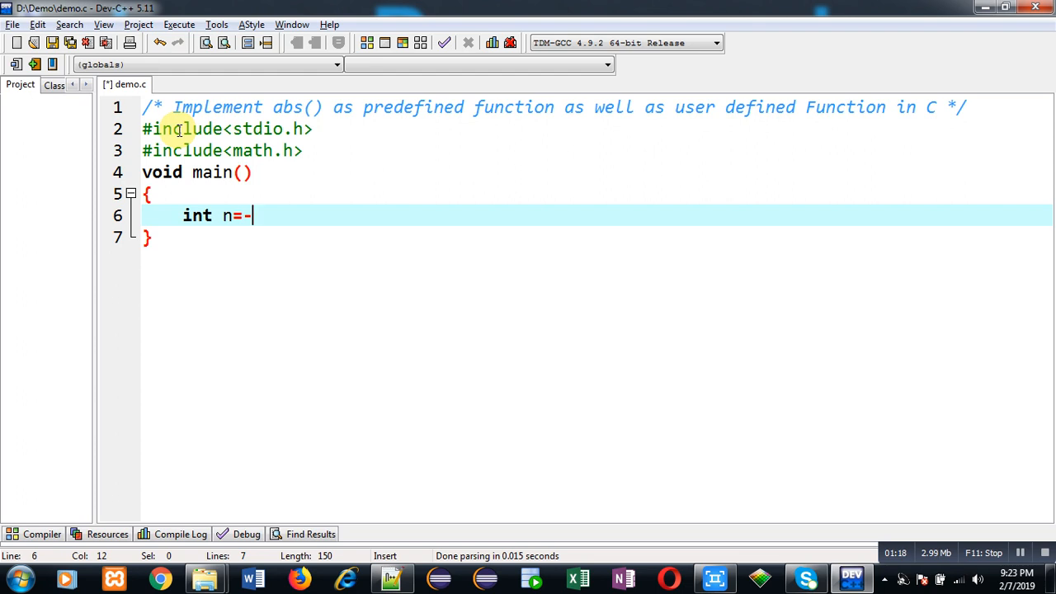
text(5)
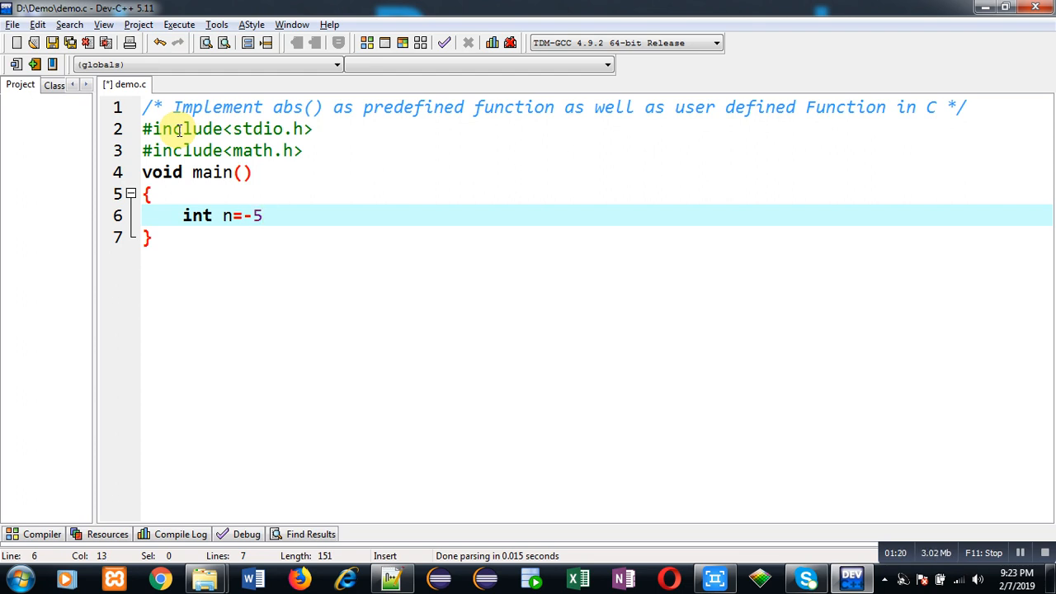
text(;)
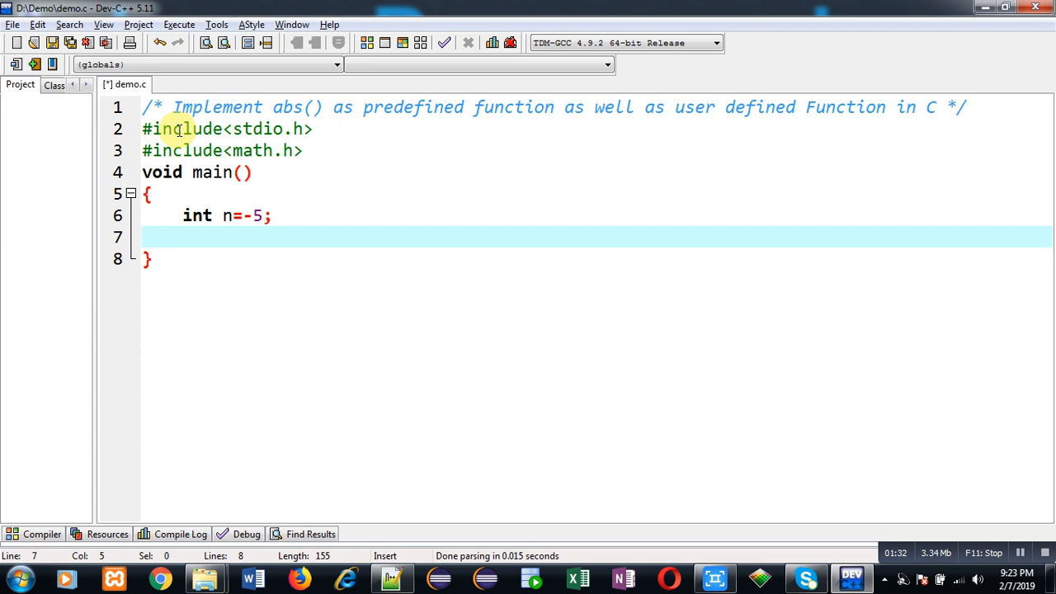
Step: Write the first printf printing n with the 'Before abs()' label
text(printf()
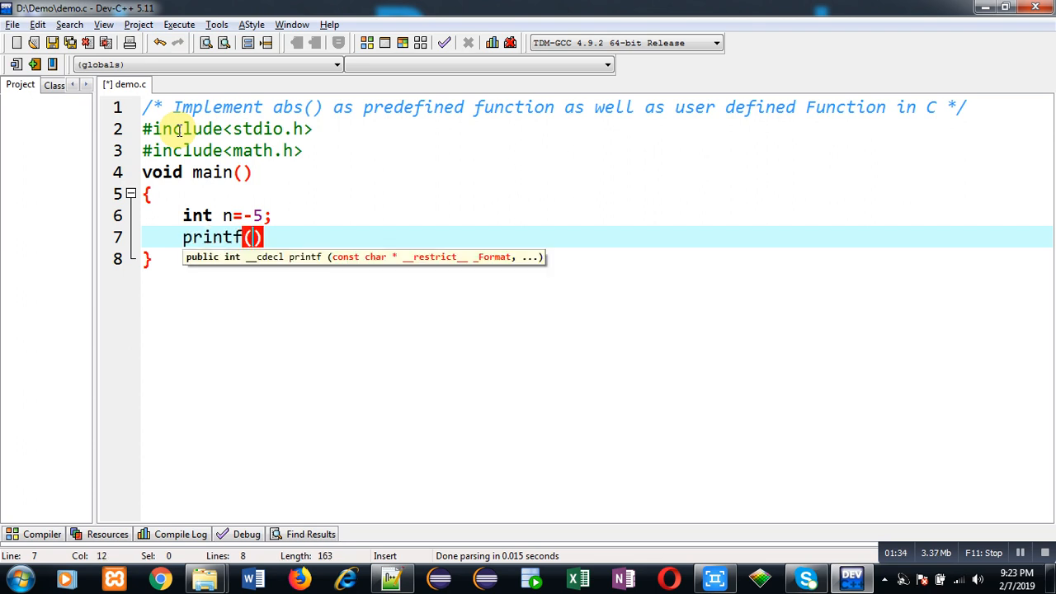
text("%d")
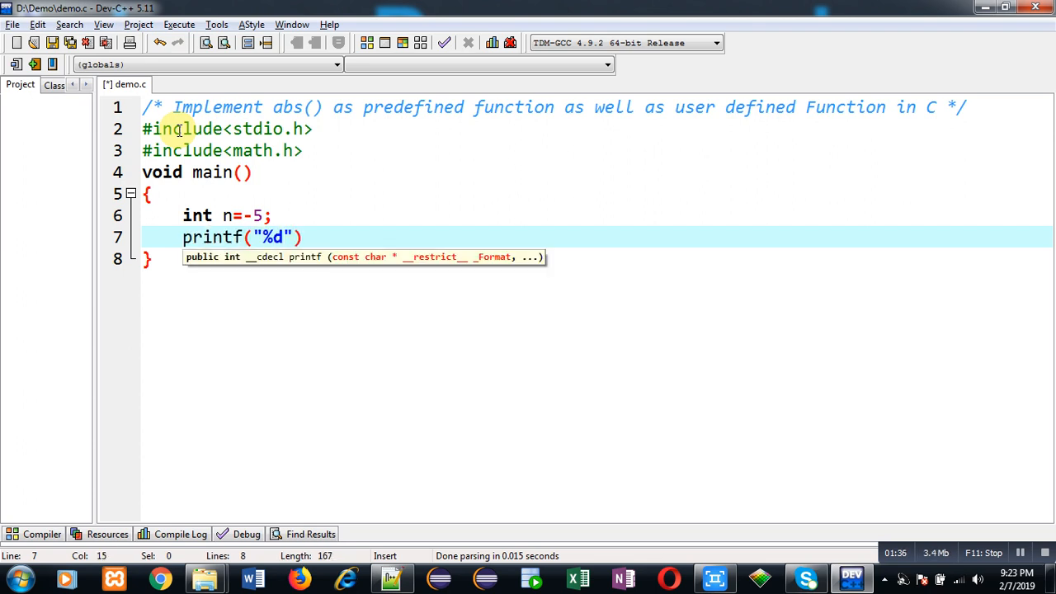
text(Before abs =)
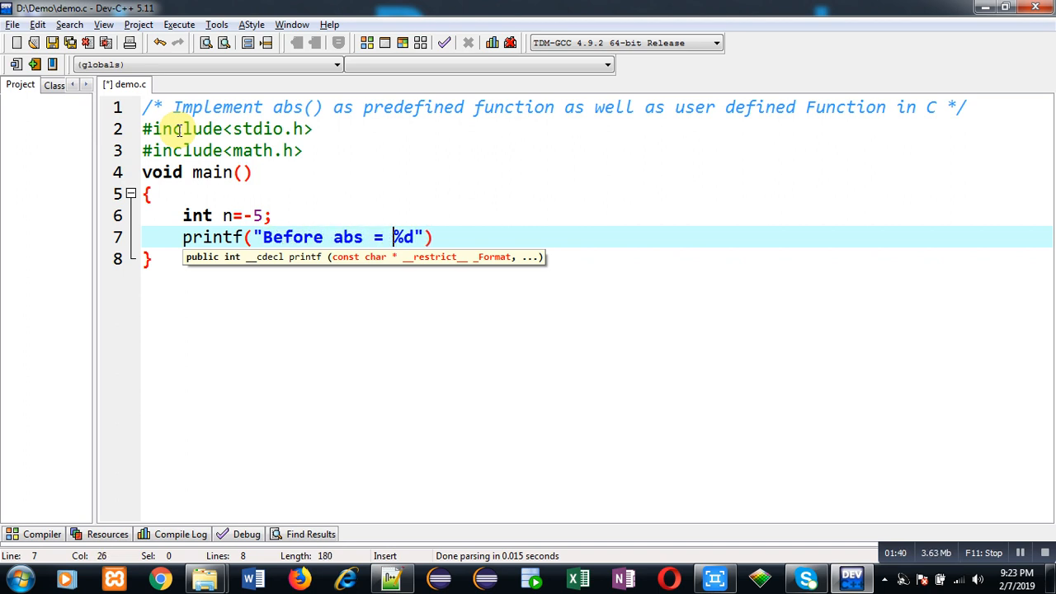
text(,n)
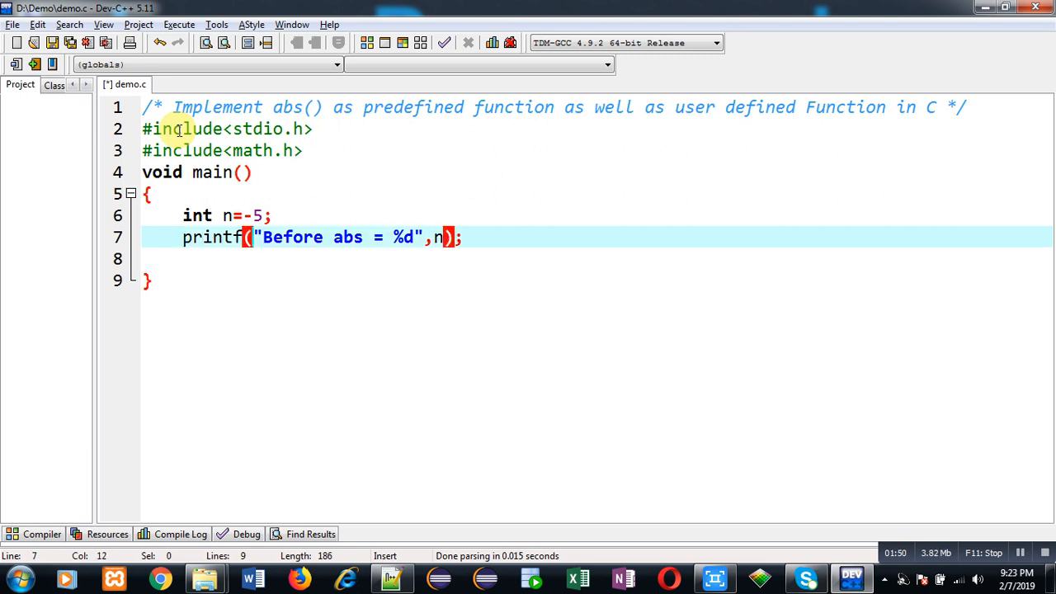
Step: Add a second printf("\nAfter abs() = %d",n) on a new line
text(\n)
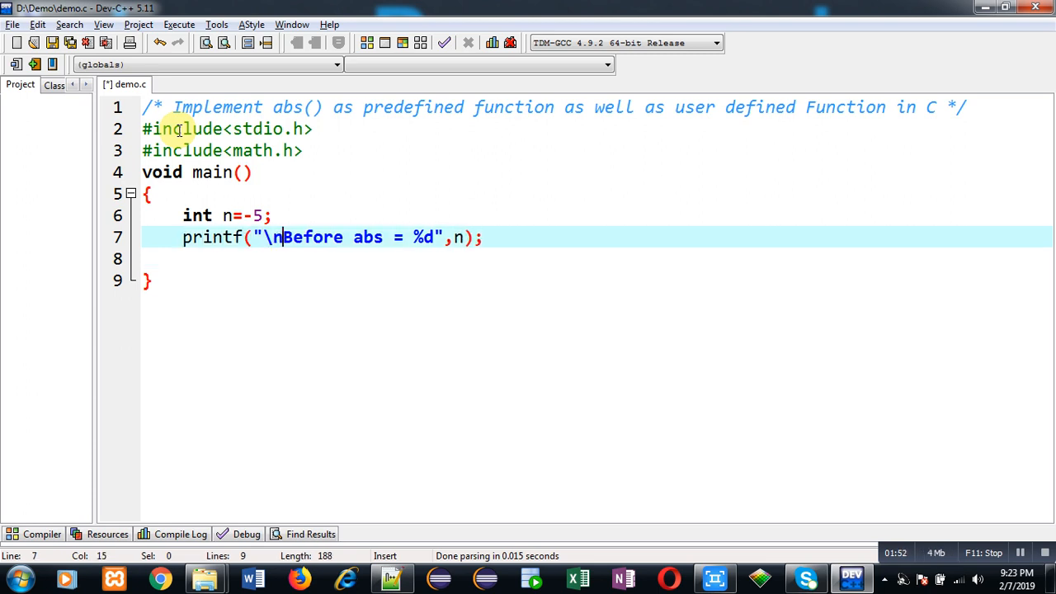
text(printf()
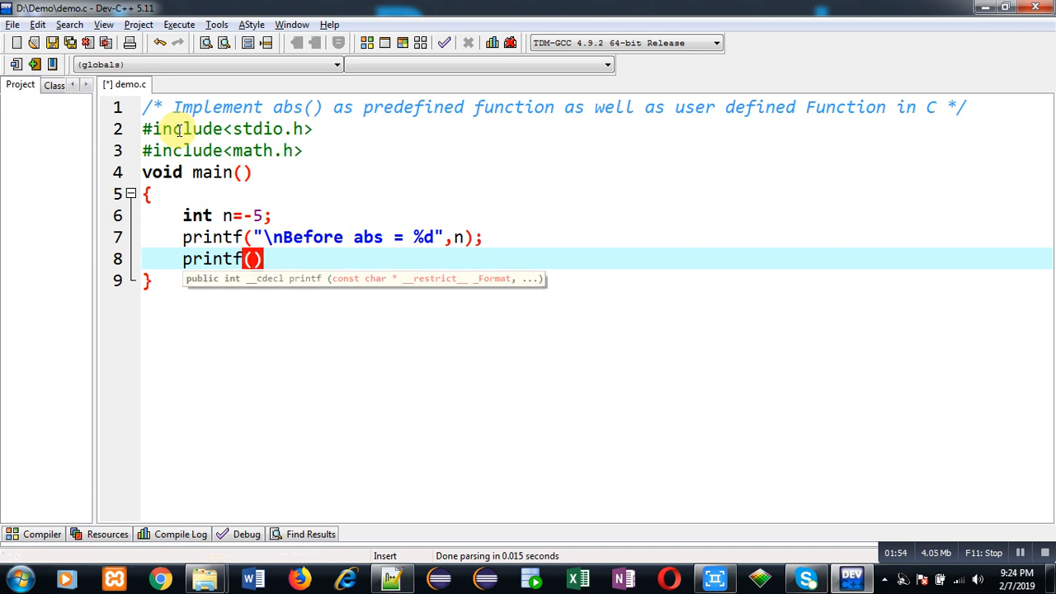
text("\n")
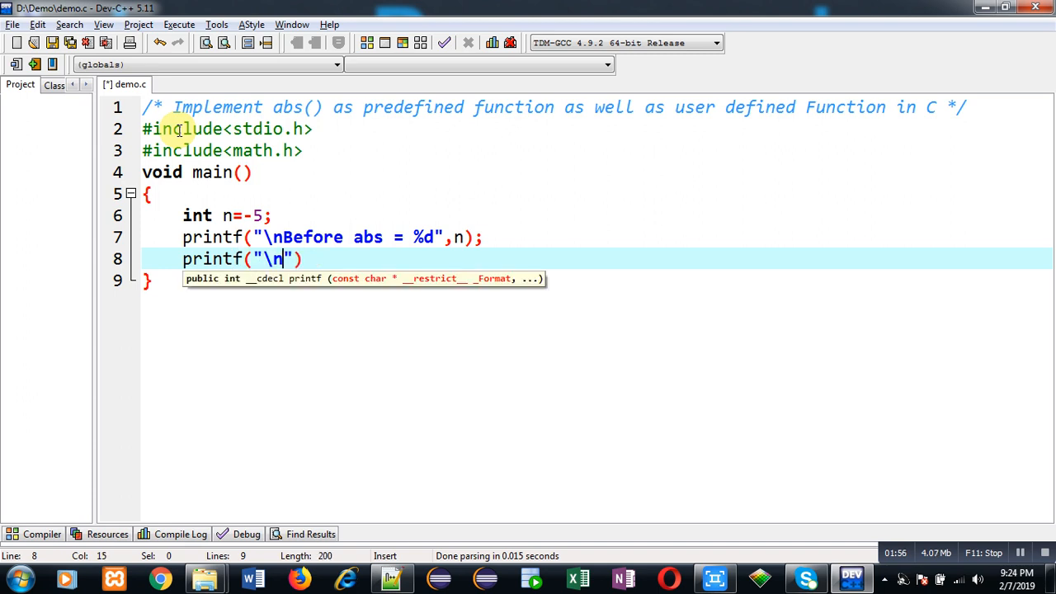
text(After)
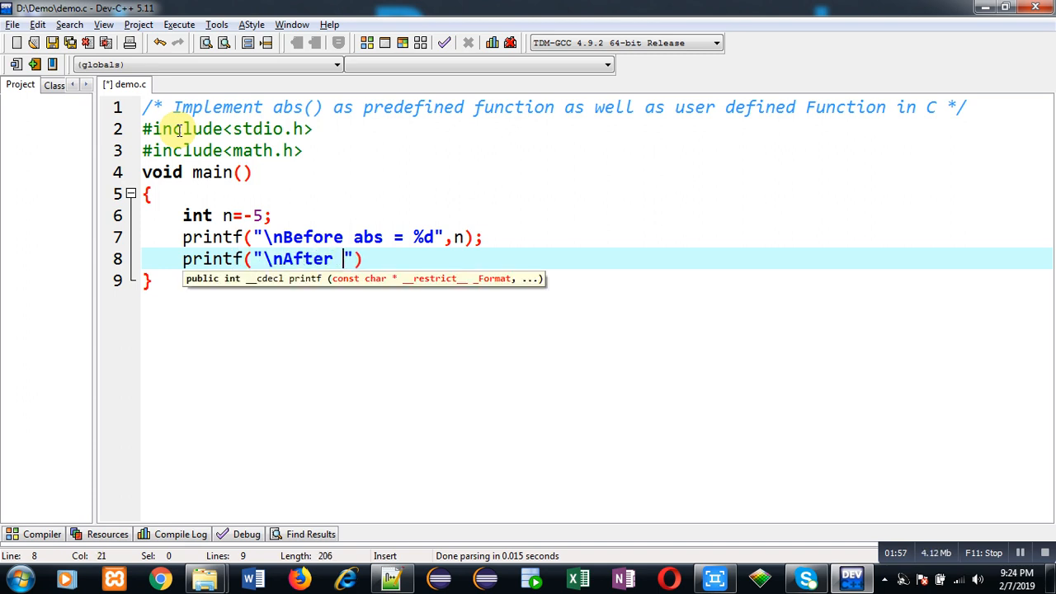
text(abs( ))
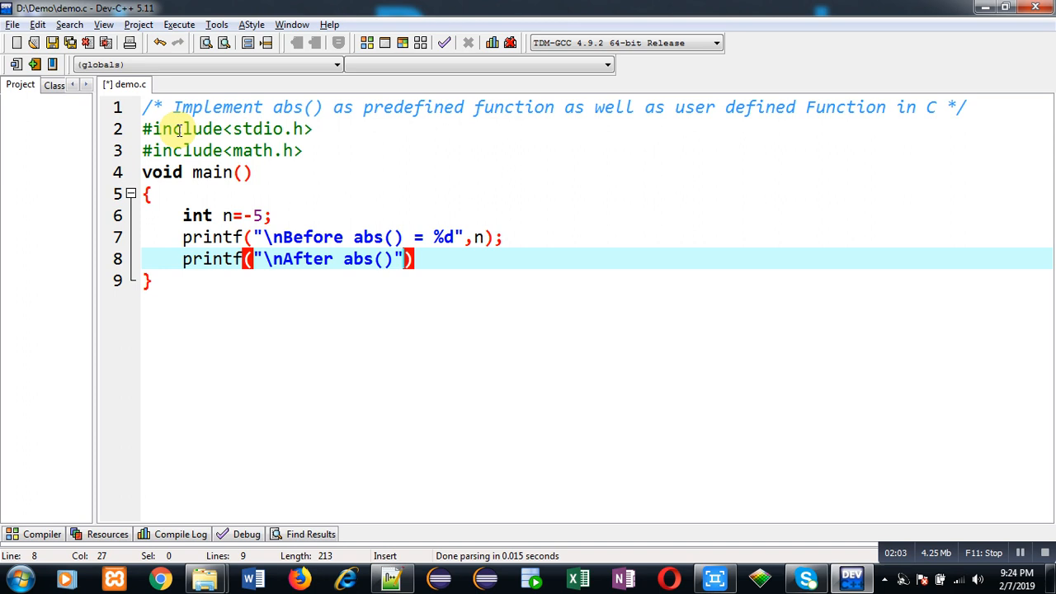
text(= %)
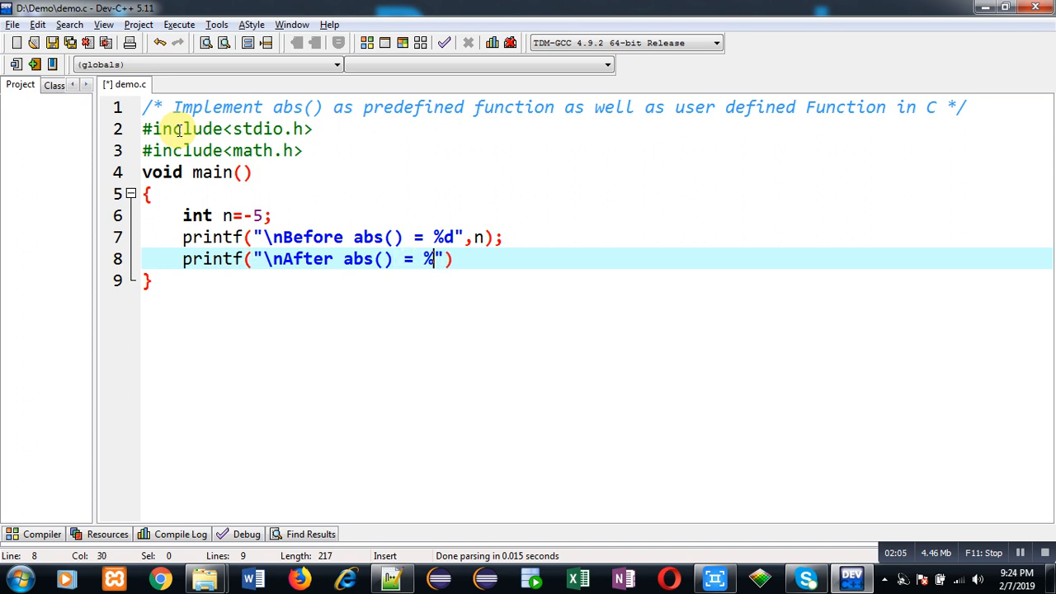
text(d",n)
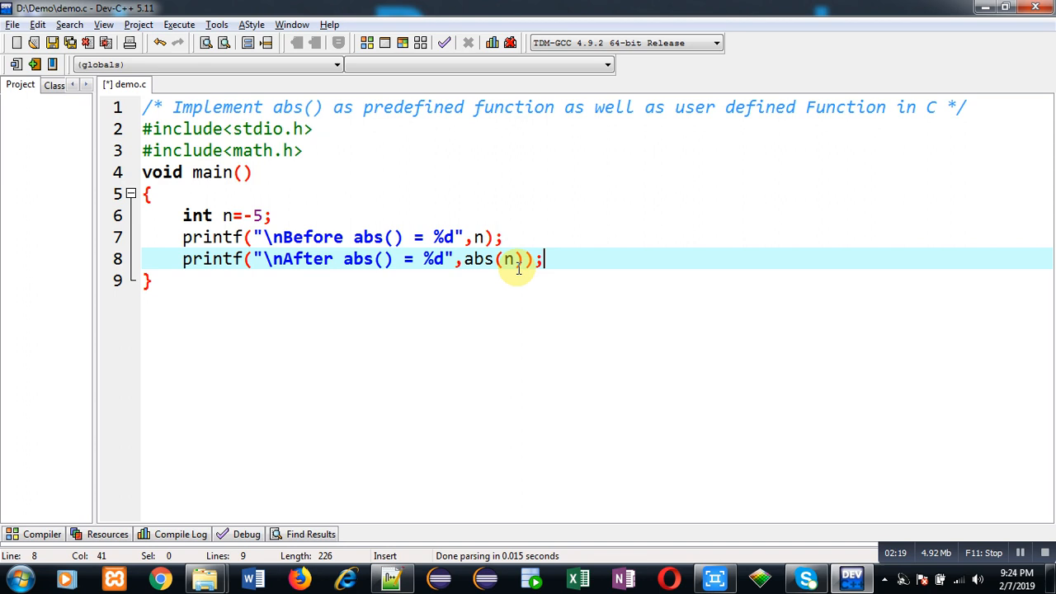
mouse_move(474, 264)
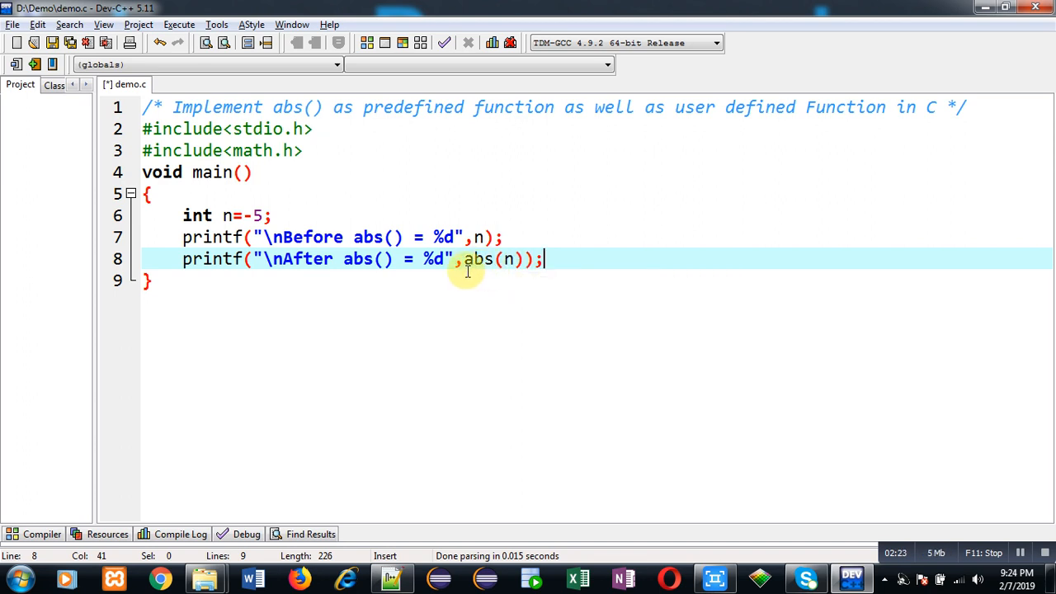
mouse_move(486, 273)
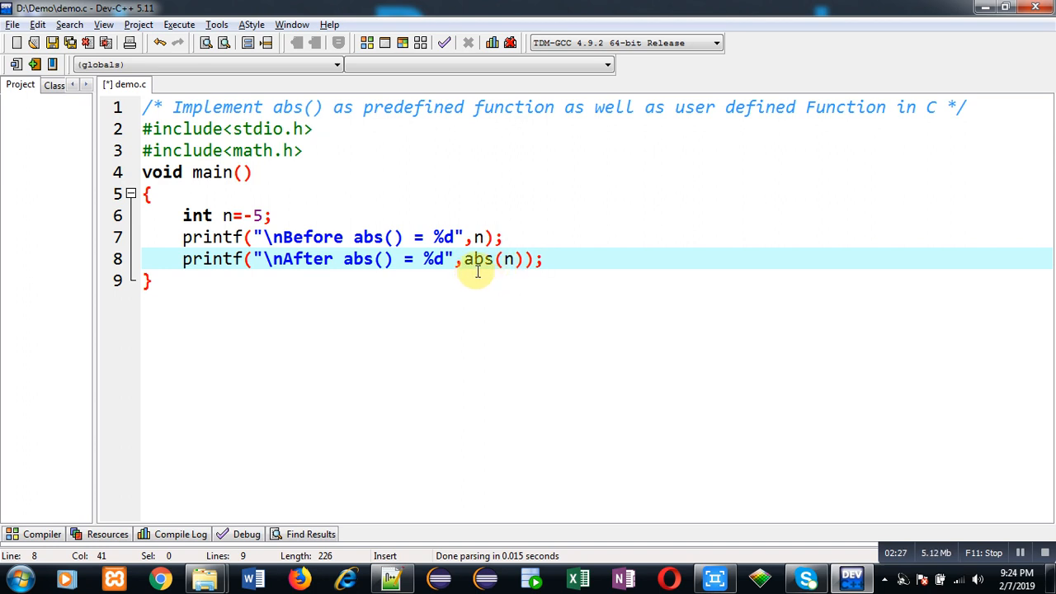
mouse_move(552, 264)
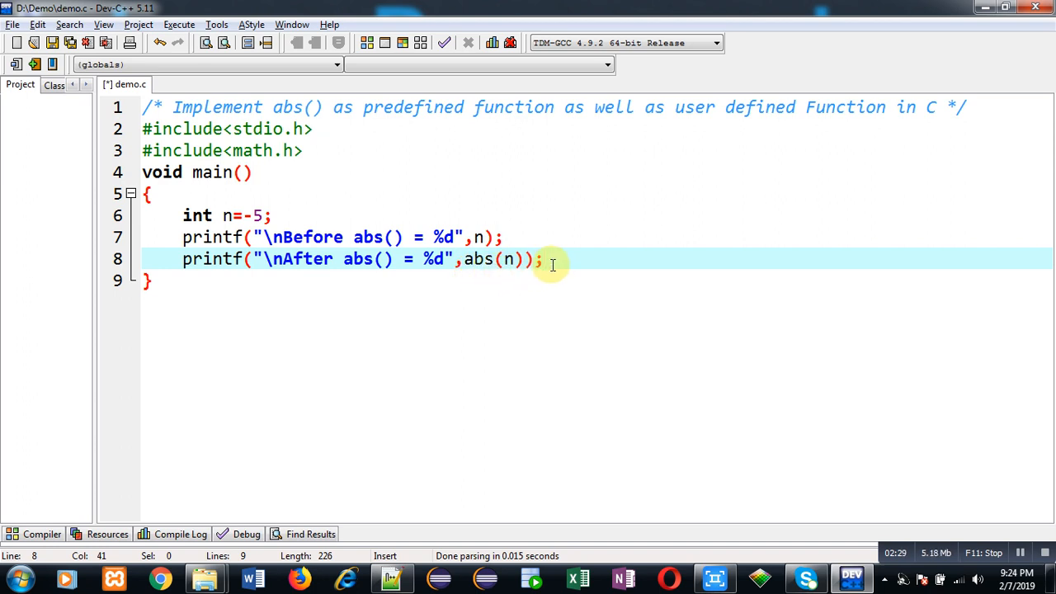
Step: Save demo.c with Ctrl+S
key(ctrl+s)
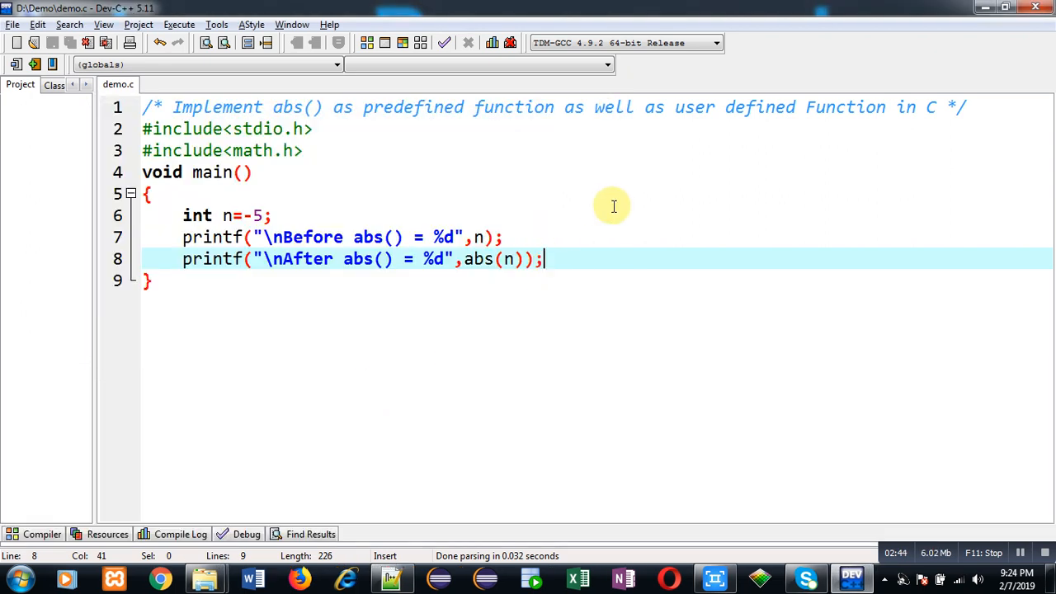
mouse_move(481, 269)
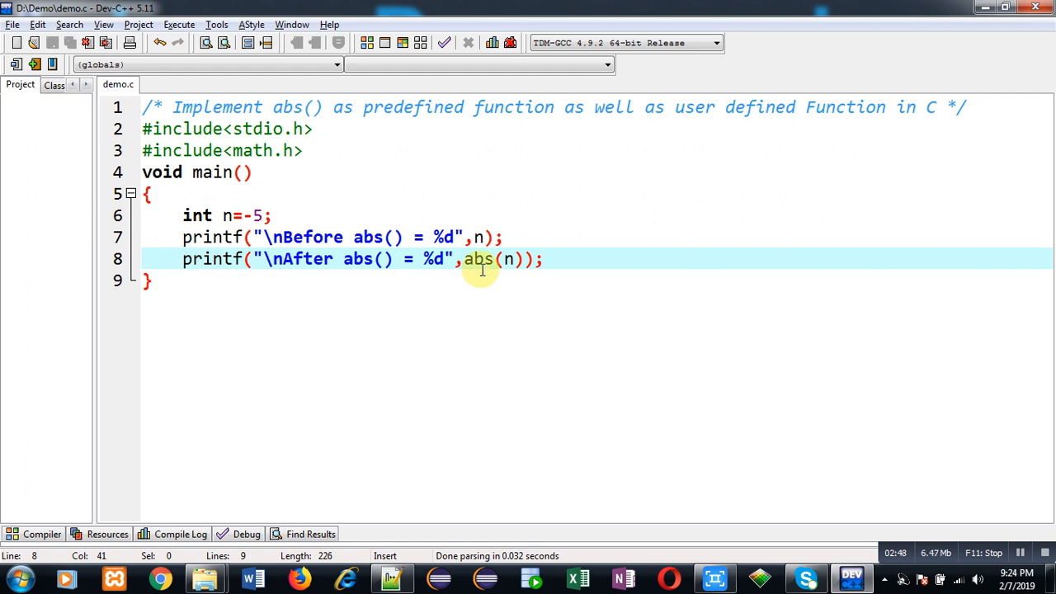
mouse_move(198, 216)
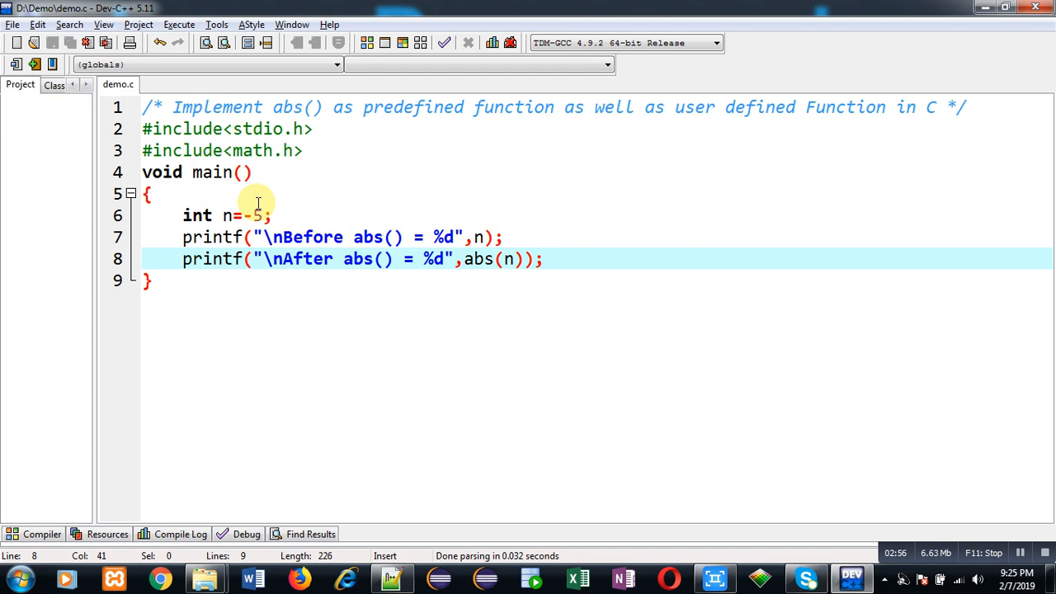
Step: Change n to float -5.5, run the program, and close the output window
click(223, 215)
text(floa)
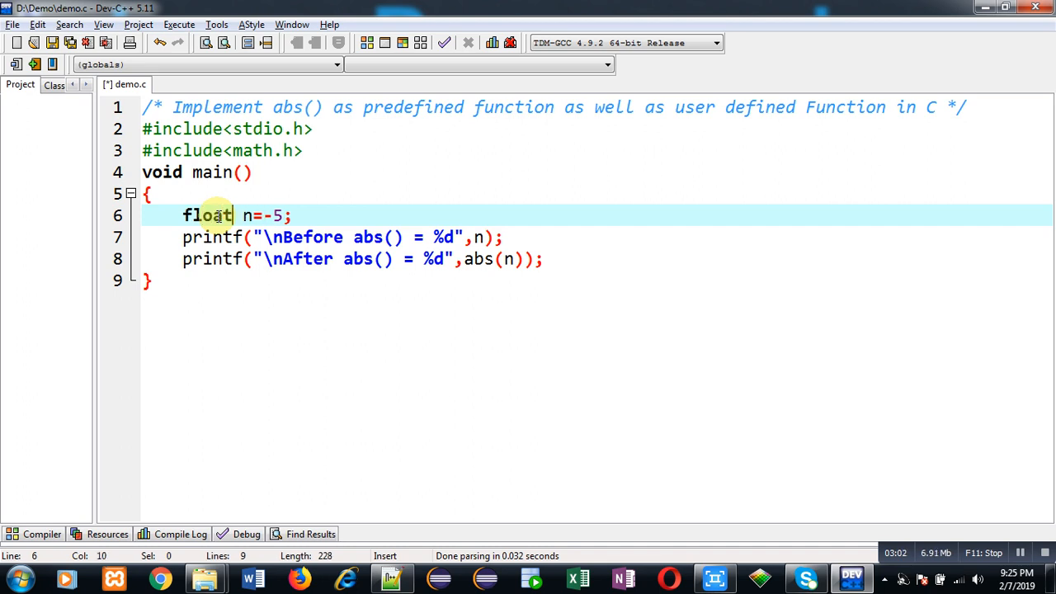
text(1)
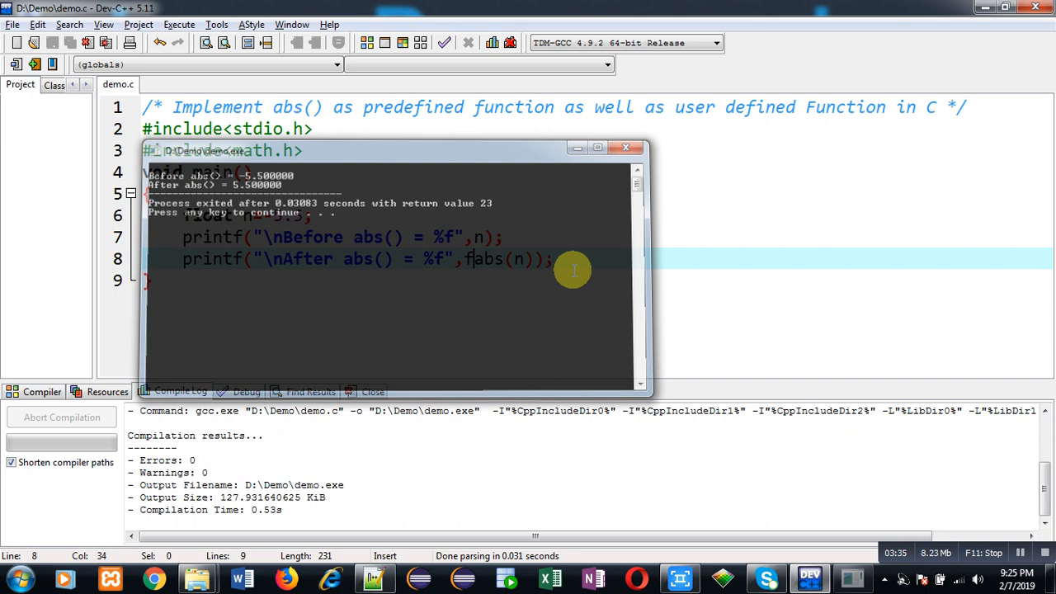
click(625, 147)
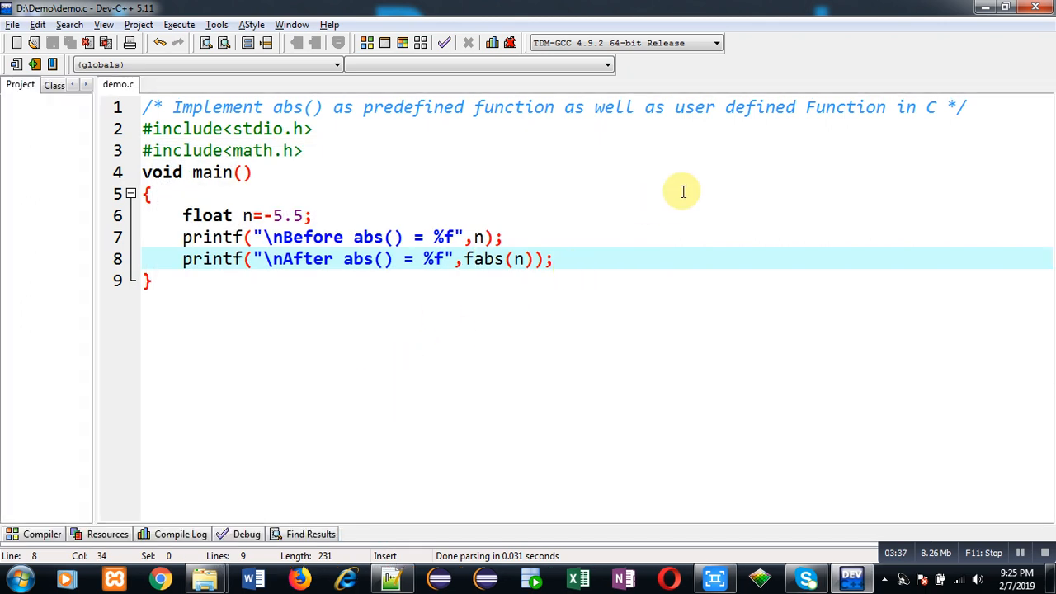
mouse_move(489, 274)
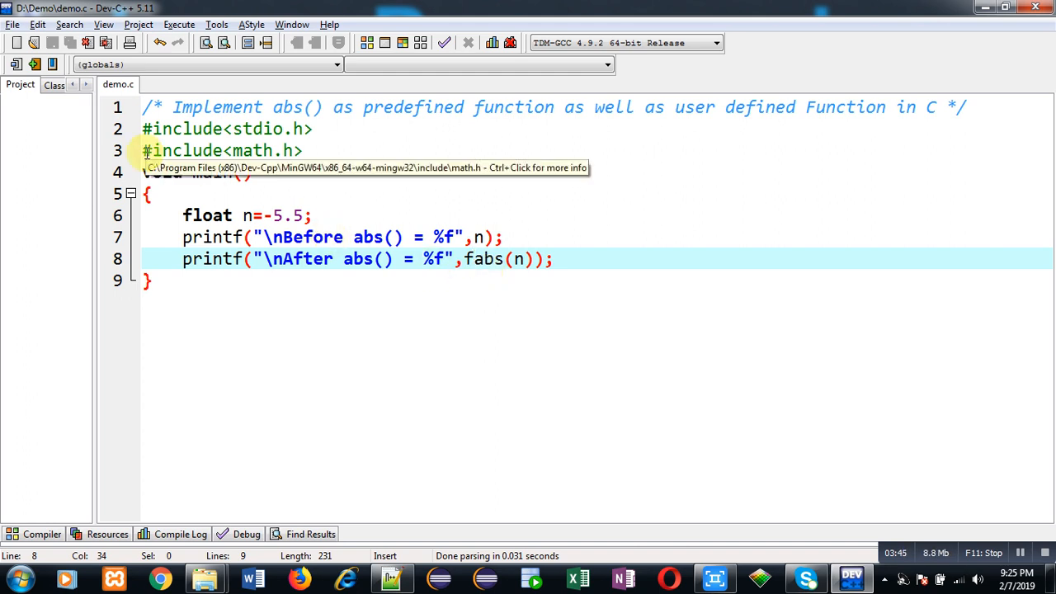
Step: Replace the math.h include line with the prototype int absolute(int);
click(144, 151)
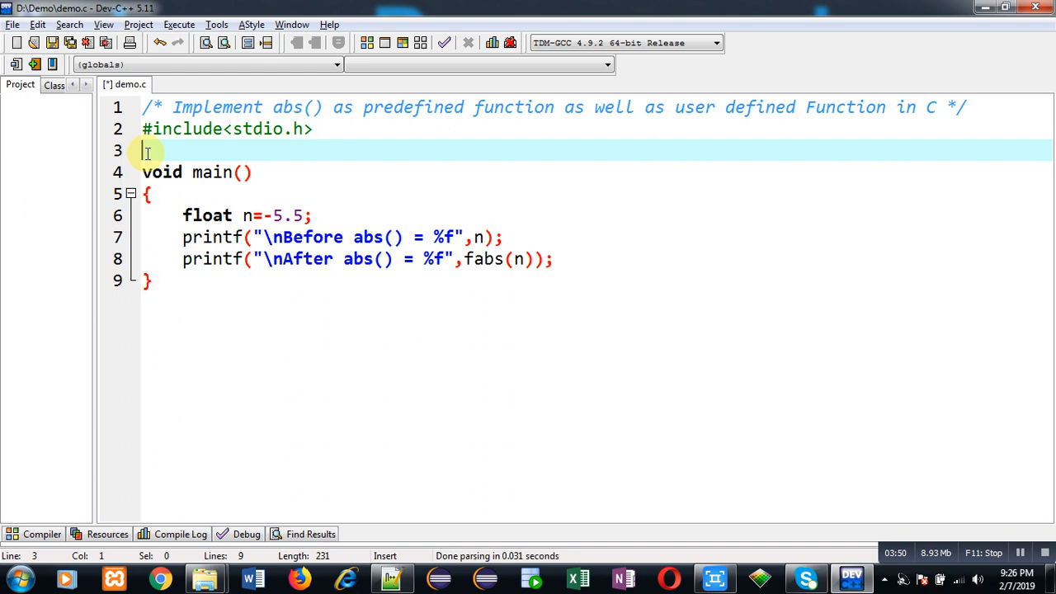
text(int)
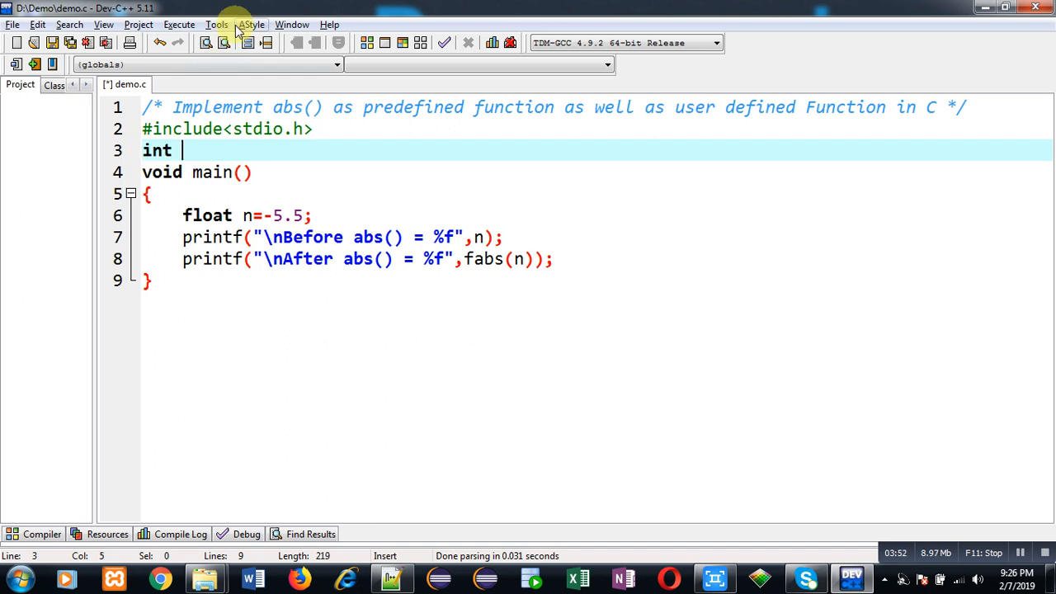
text(absolute)
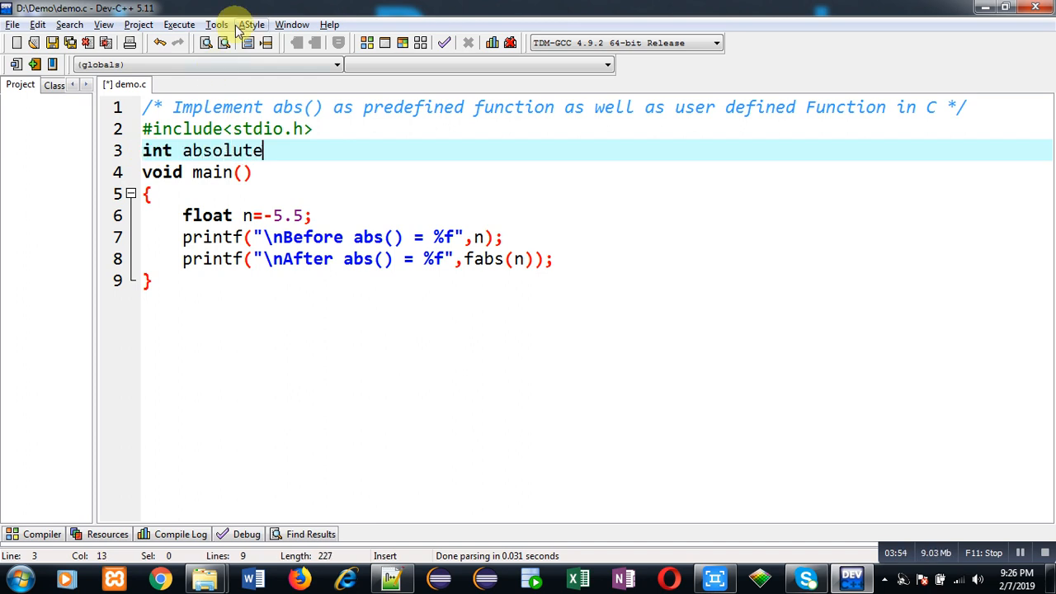
text((int))
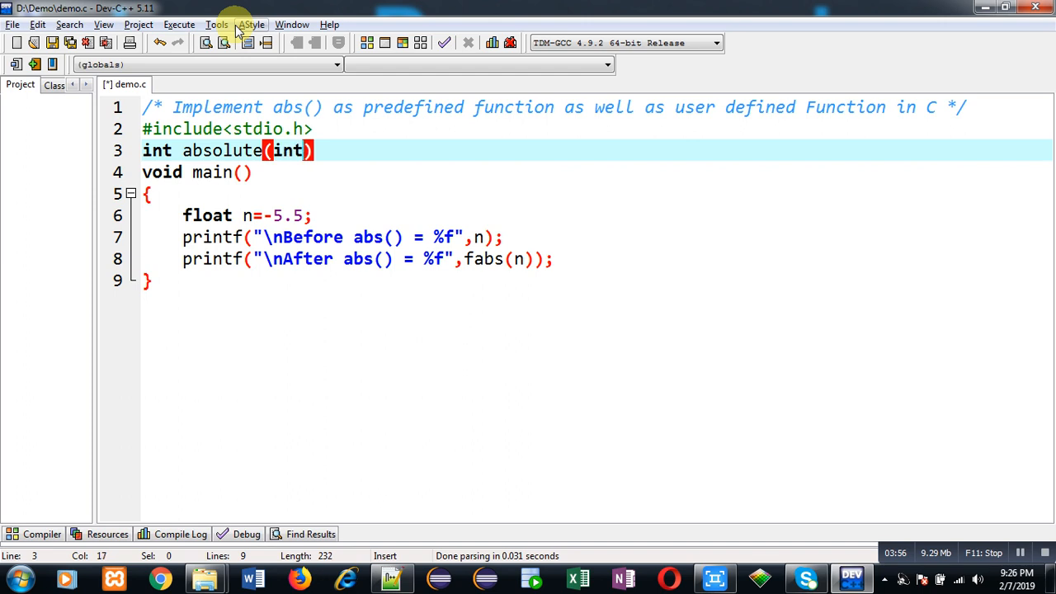
text(;)
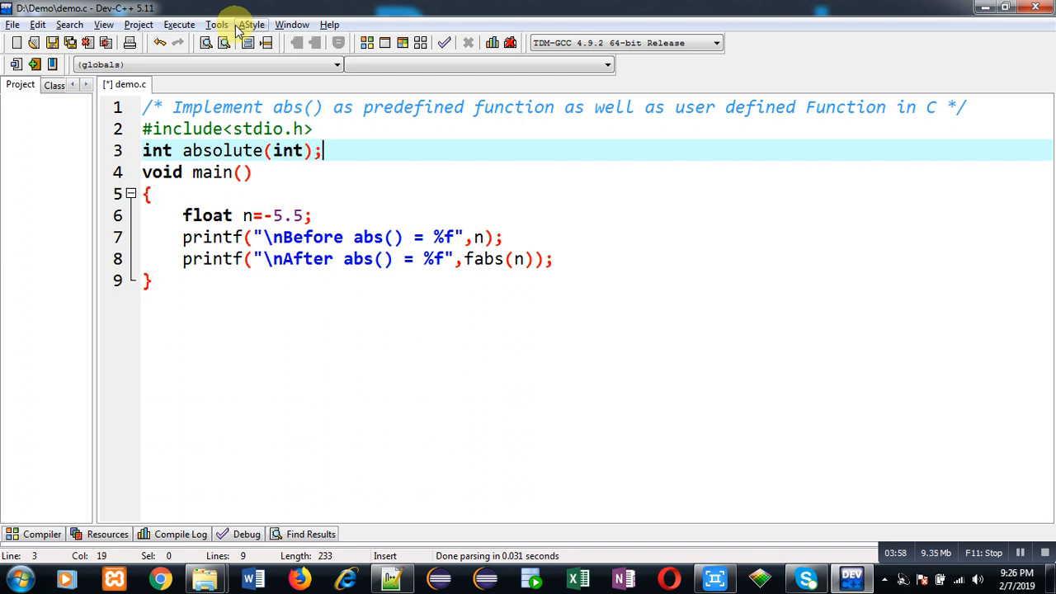
mouse_move(338, 155)
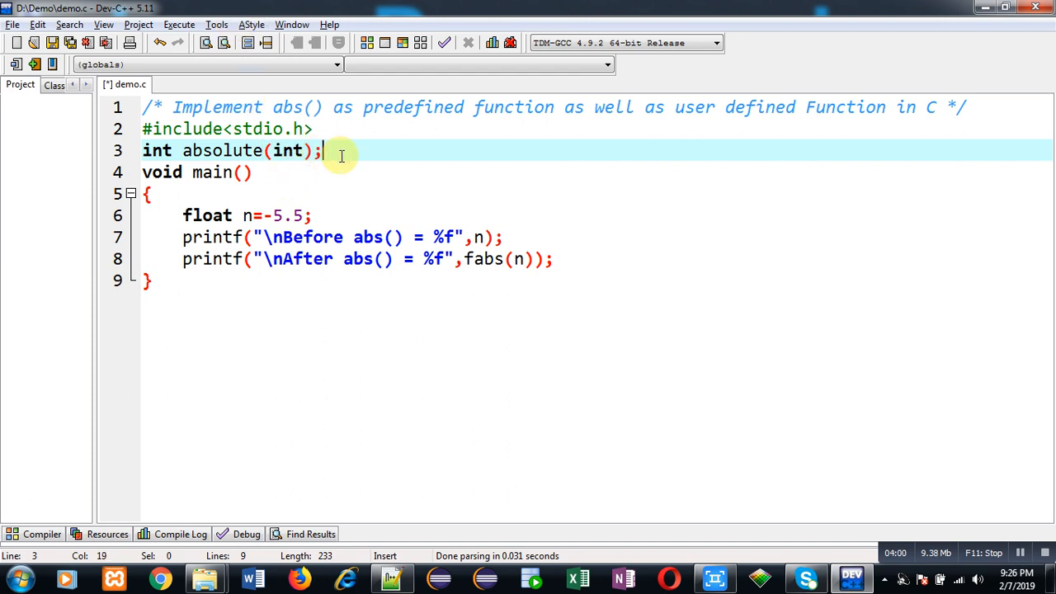
Step: Change n's type from float back to int and insert a blank line between the printfs
double_click(207, 215)
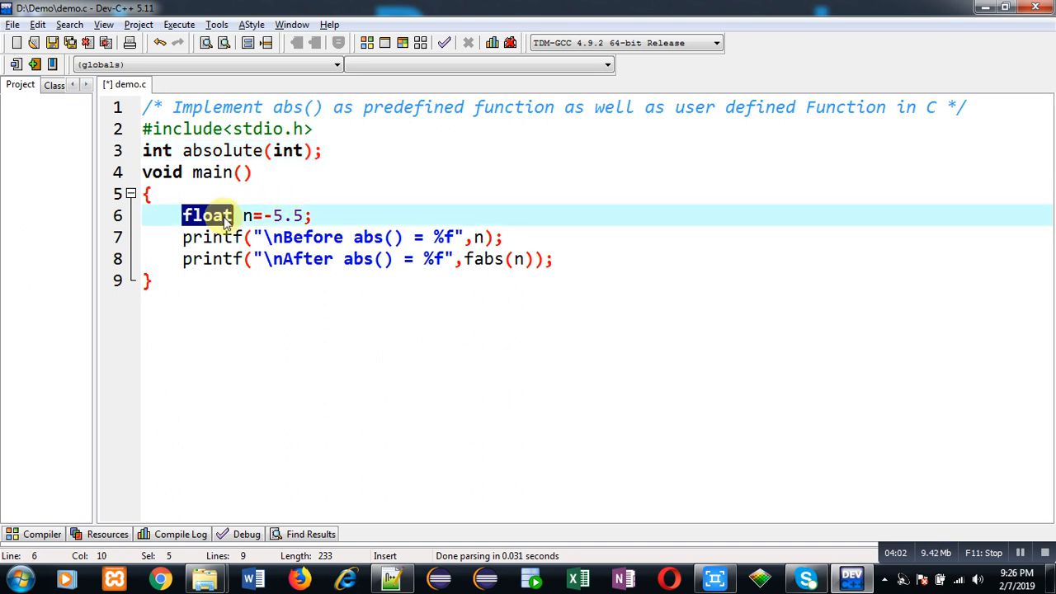
text(int)
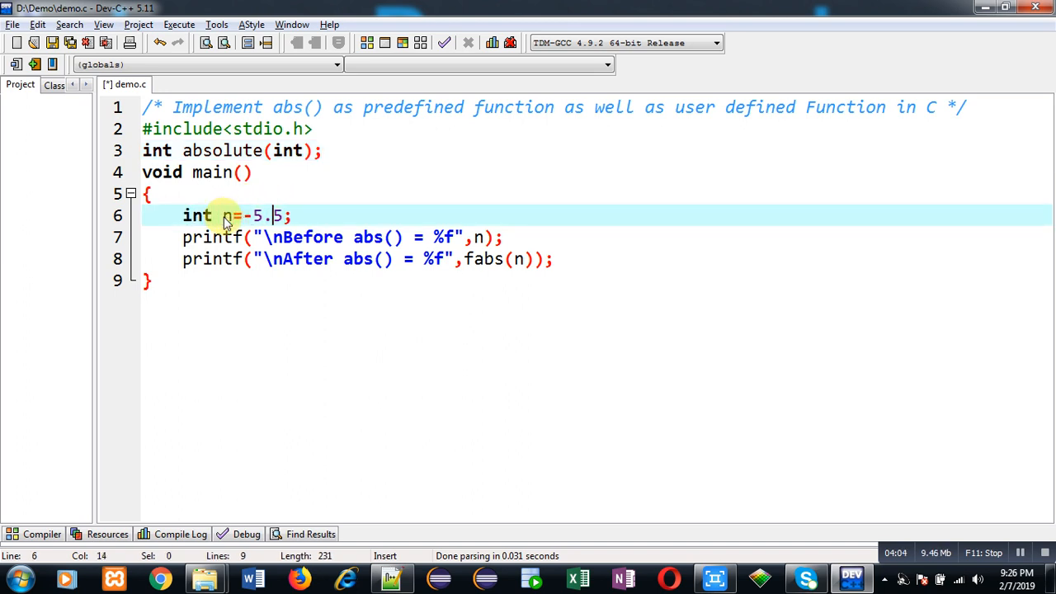
key(BackSpace)
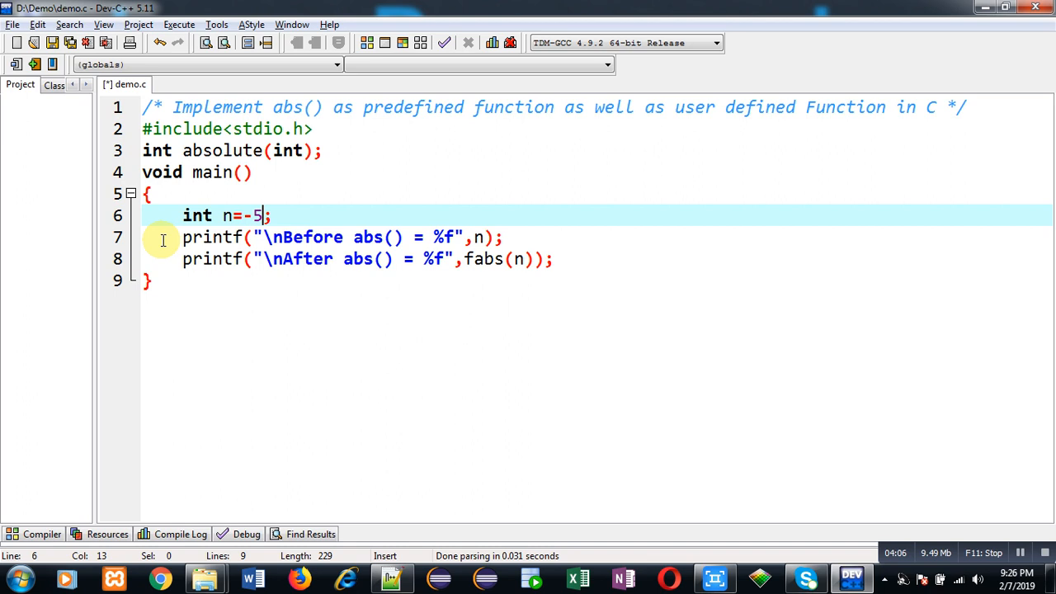
drag(182, 236, 520, 258)
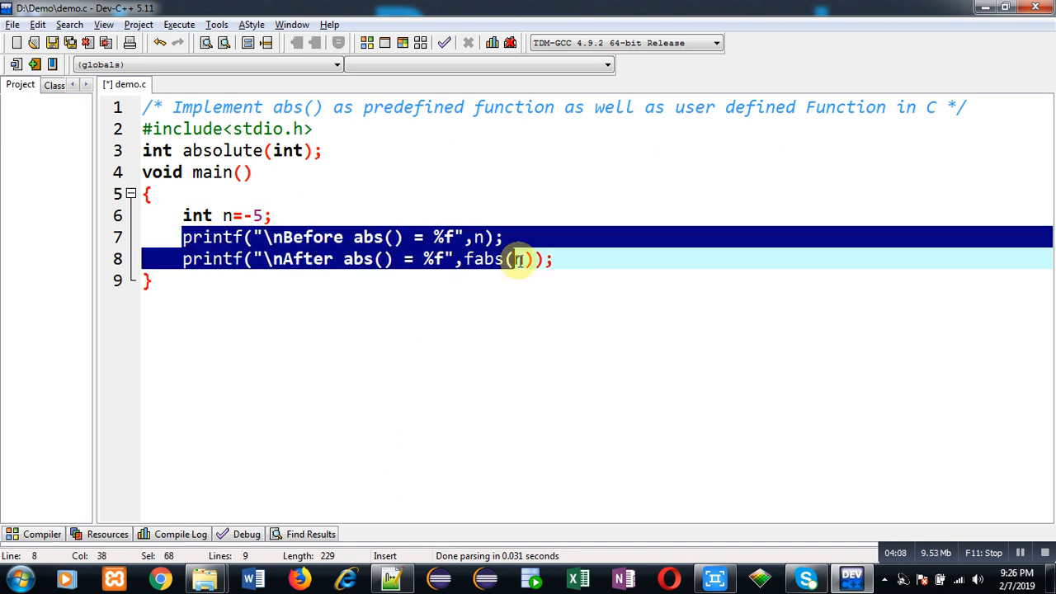
key(Return)
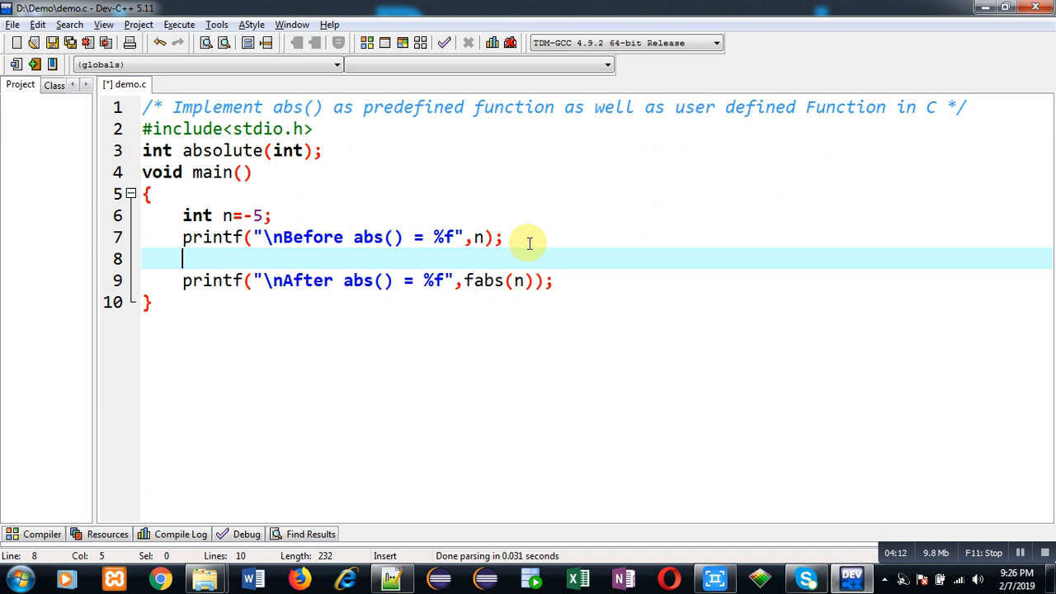
Step: Add r = absolute(n), relabel the messages 'absolute', and open a line after main
click(263, 216)
text(r)
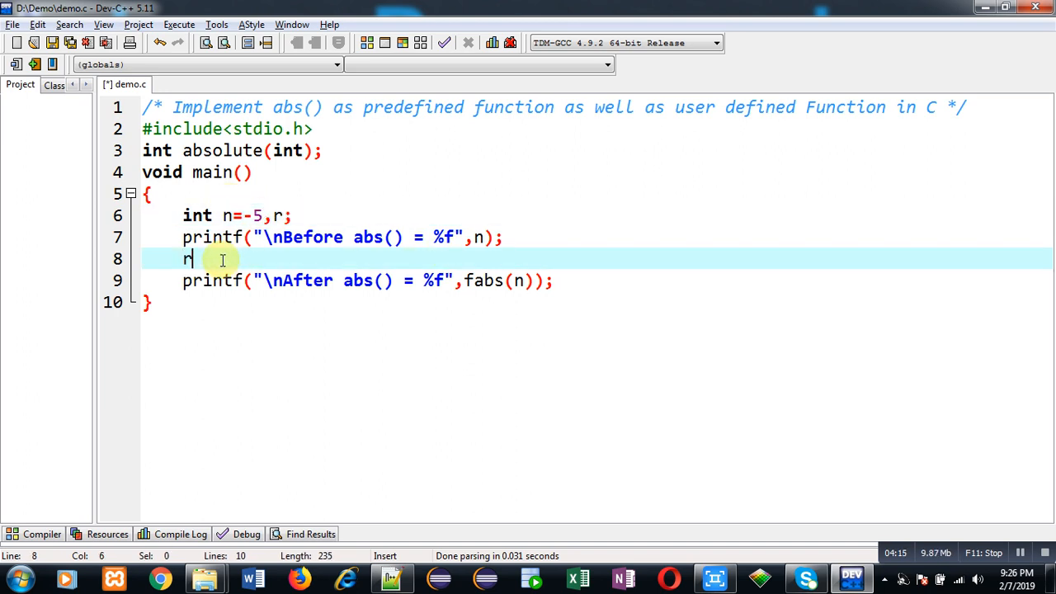
text(= absolute(n)
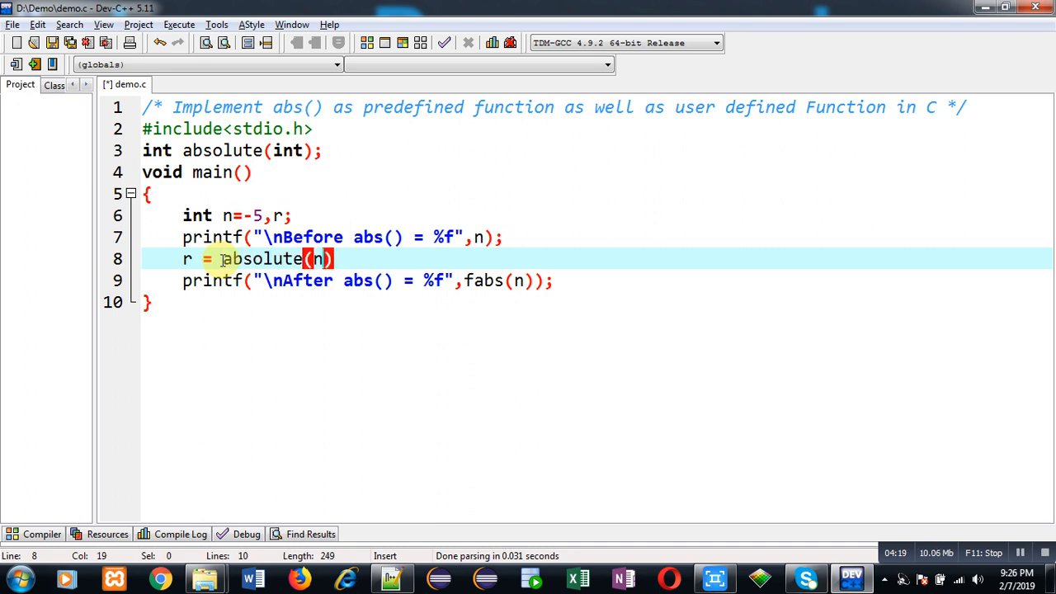
text(;)
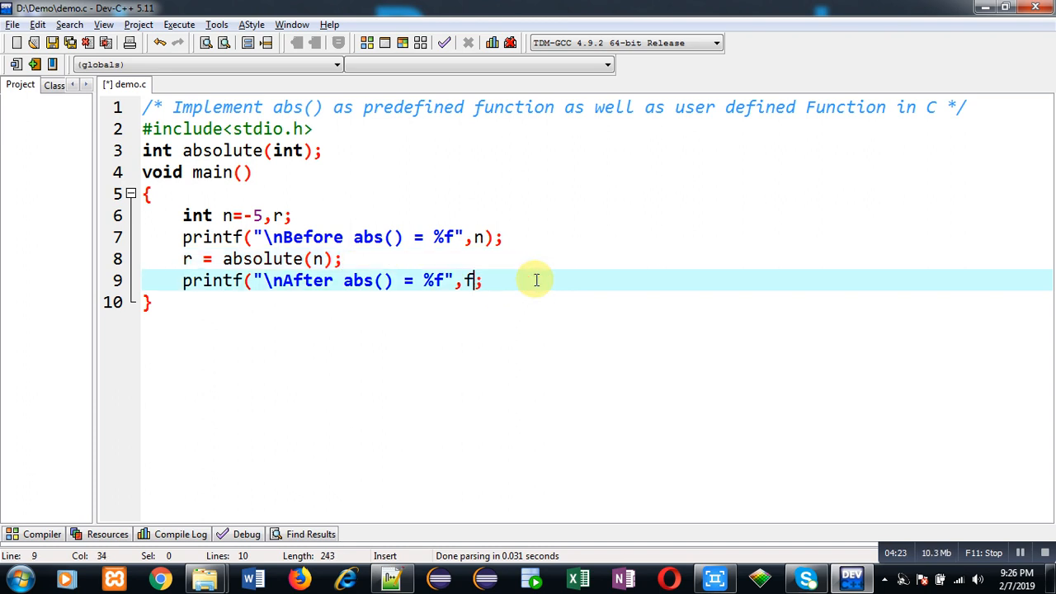
text(r);)
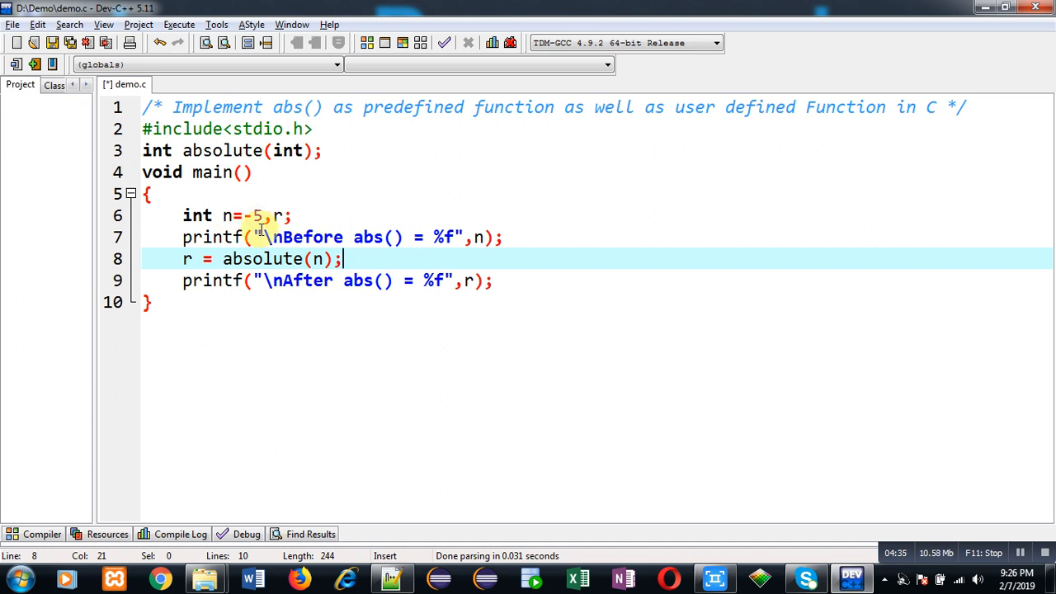
mouse_move(419, 249)
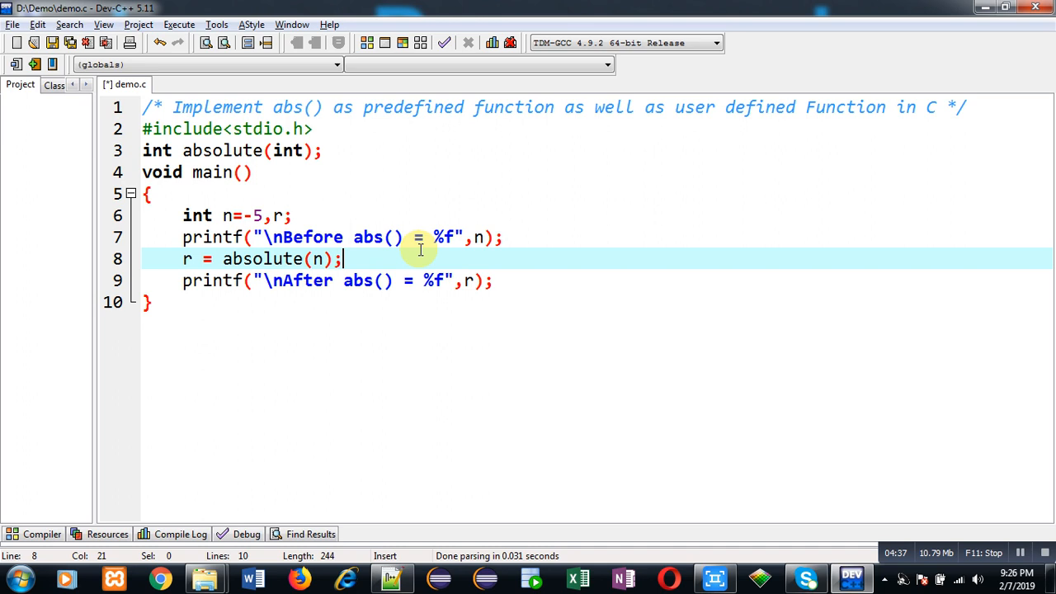
click(401, 237)
text(olute)
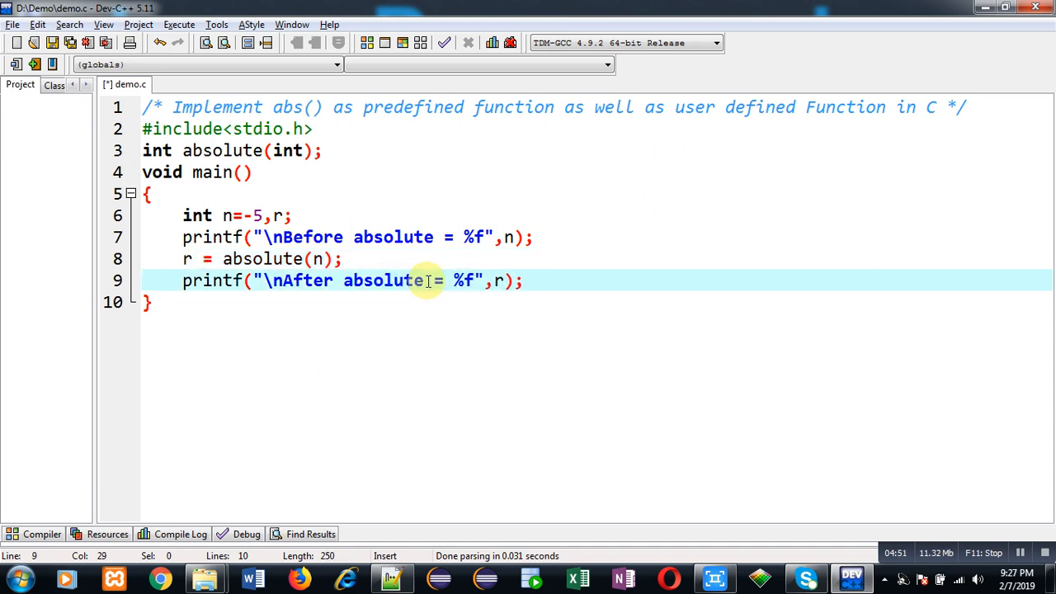
mouse_move(275, 311)
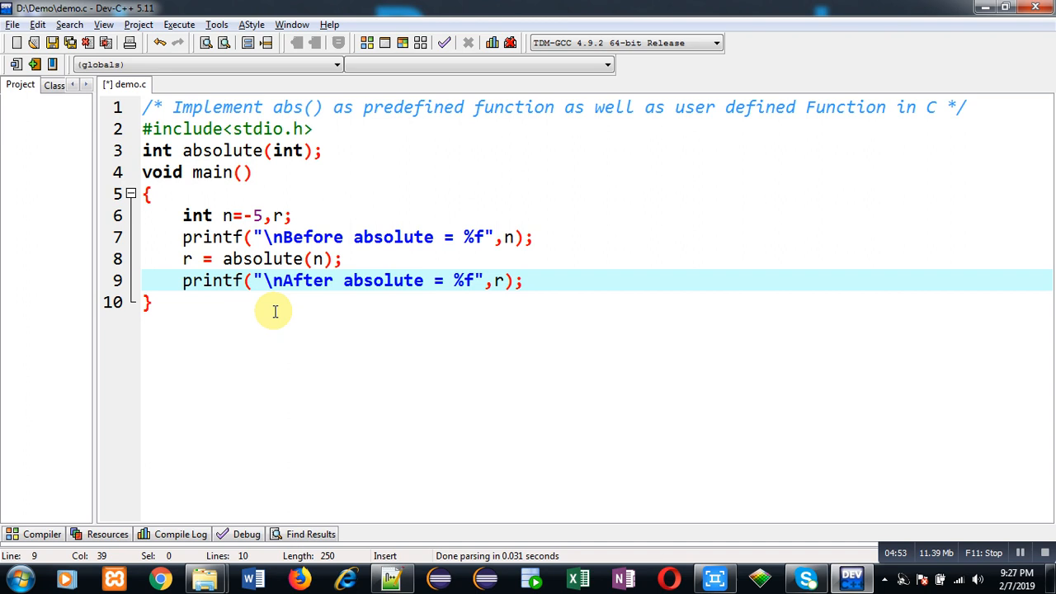
key(Return)
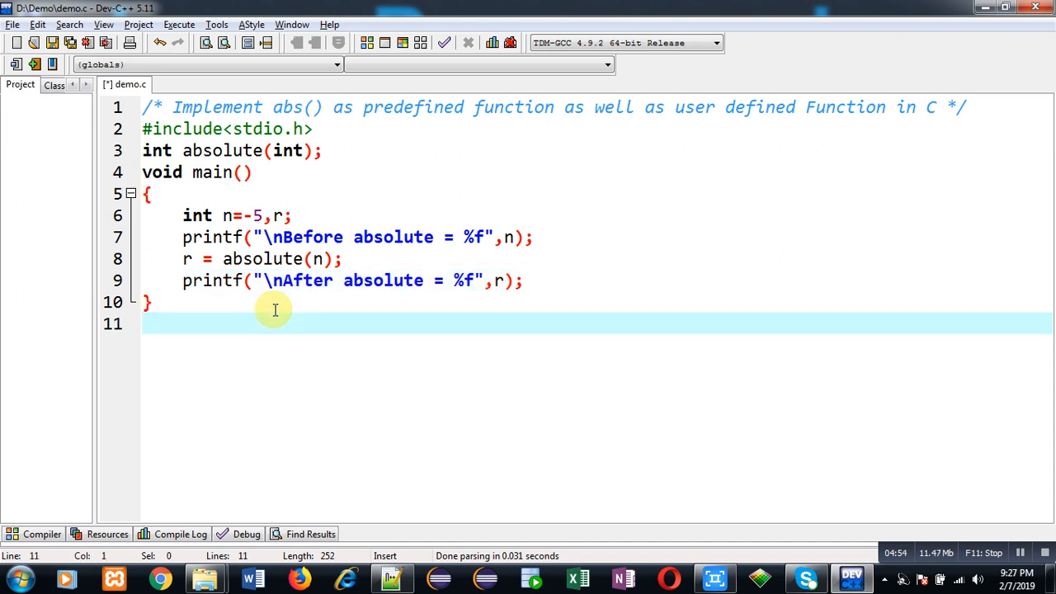
Step: Write the function int absolute(int n) with the body return -n; below main
text(i)
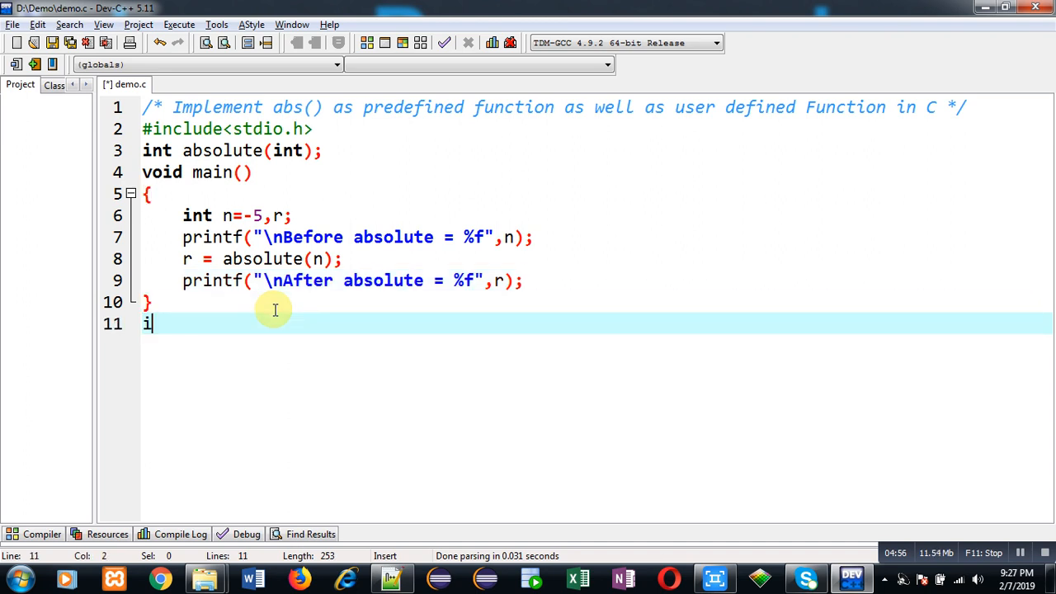
text(nt absol)
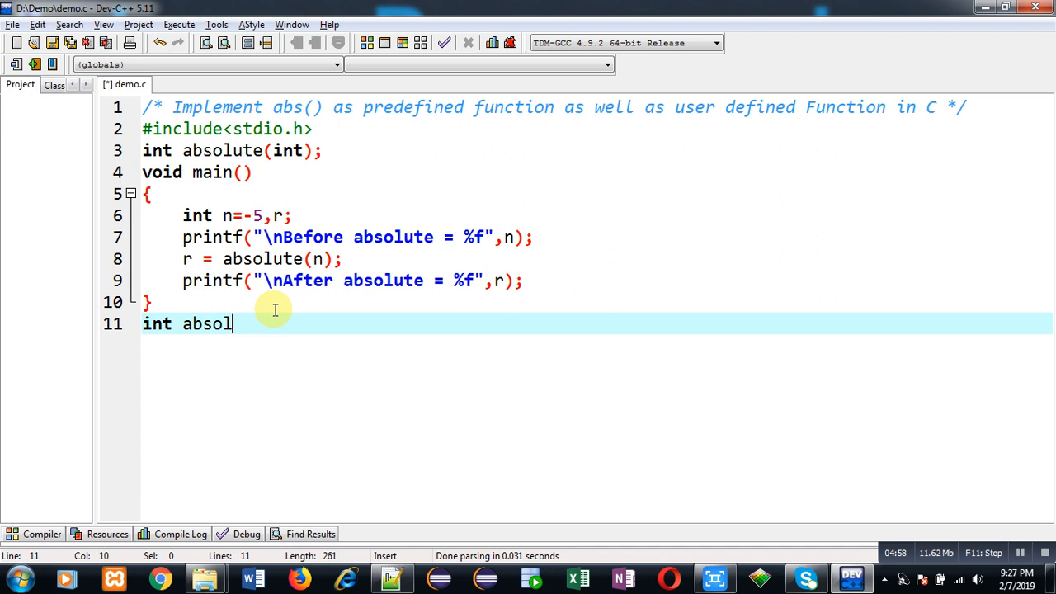
text(ute(int n))
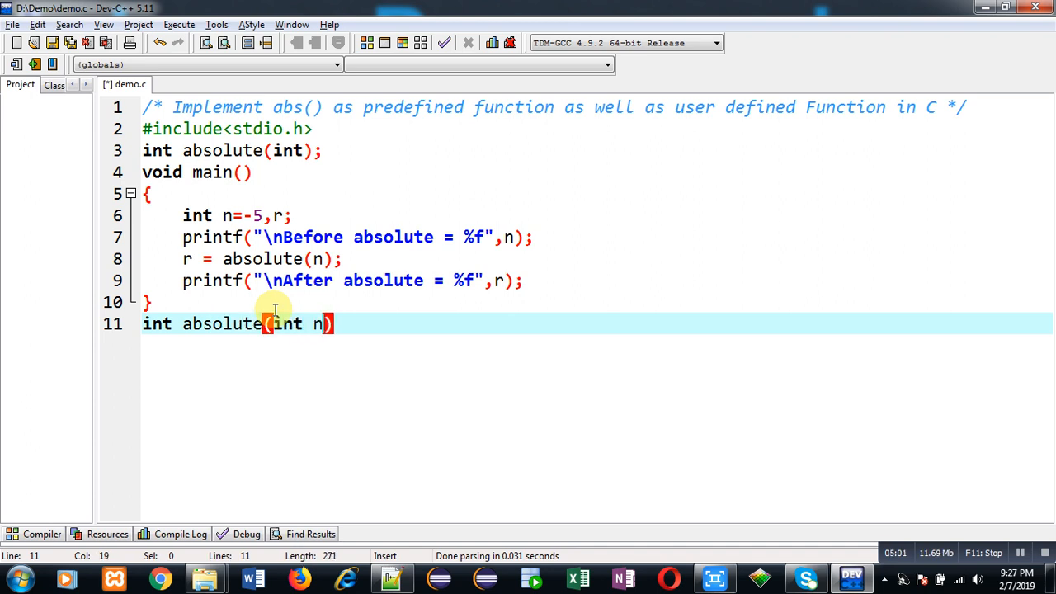
key(enter)
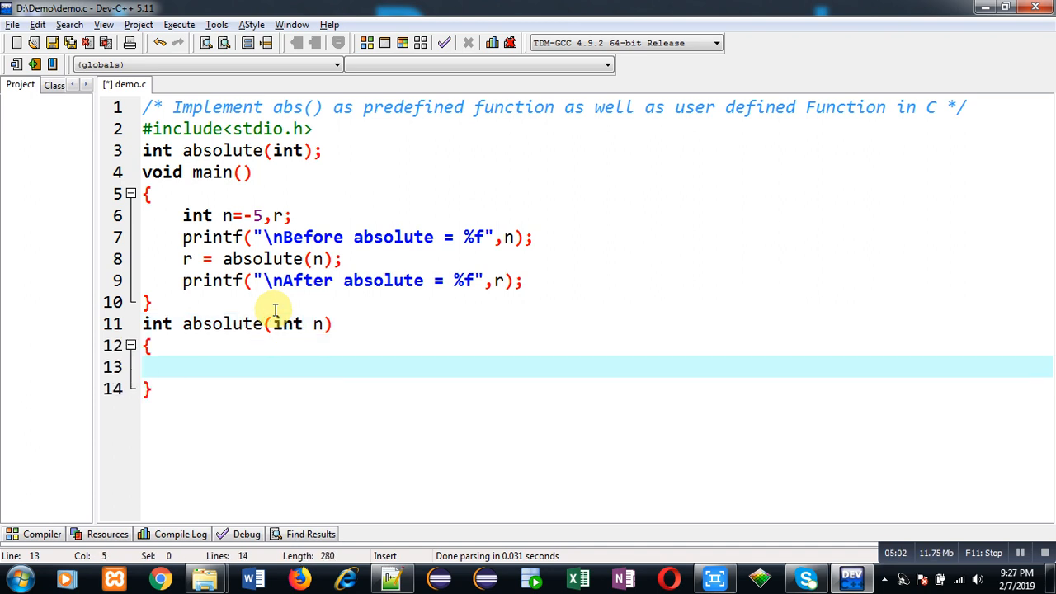
text(return)
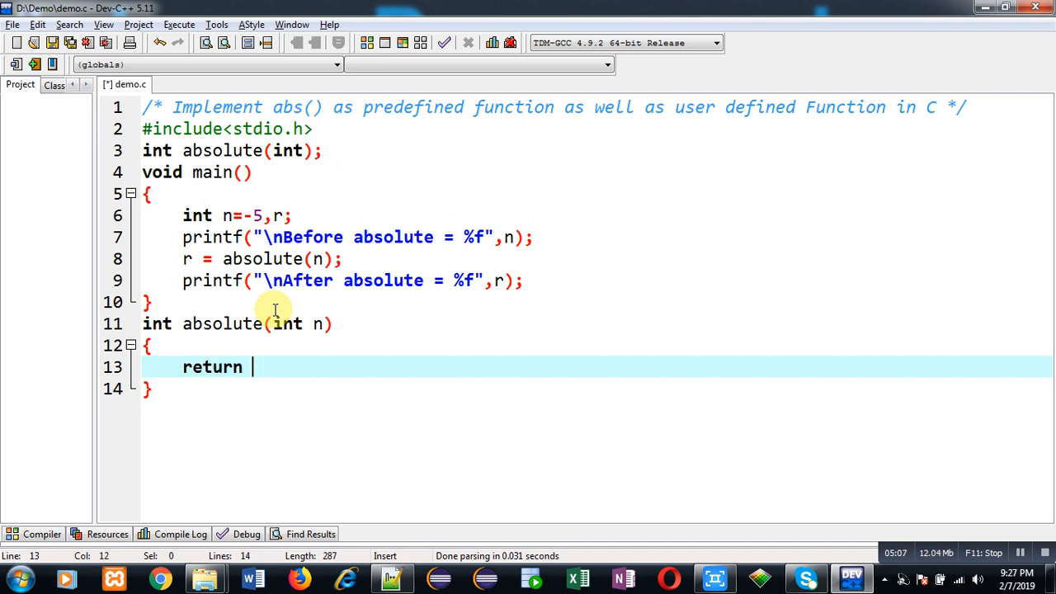
text(-n)
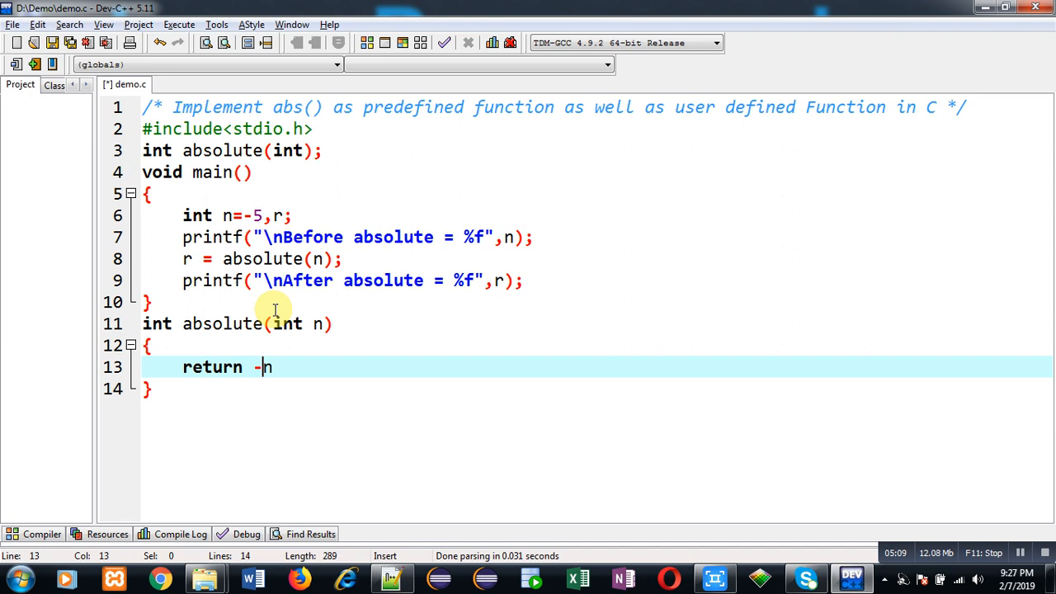
text(;)
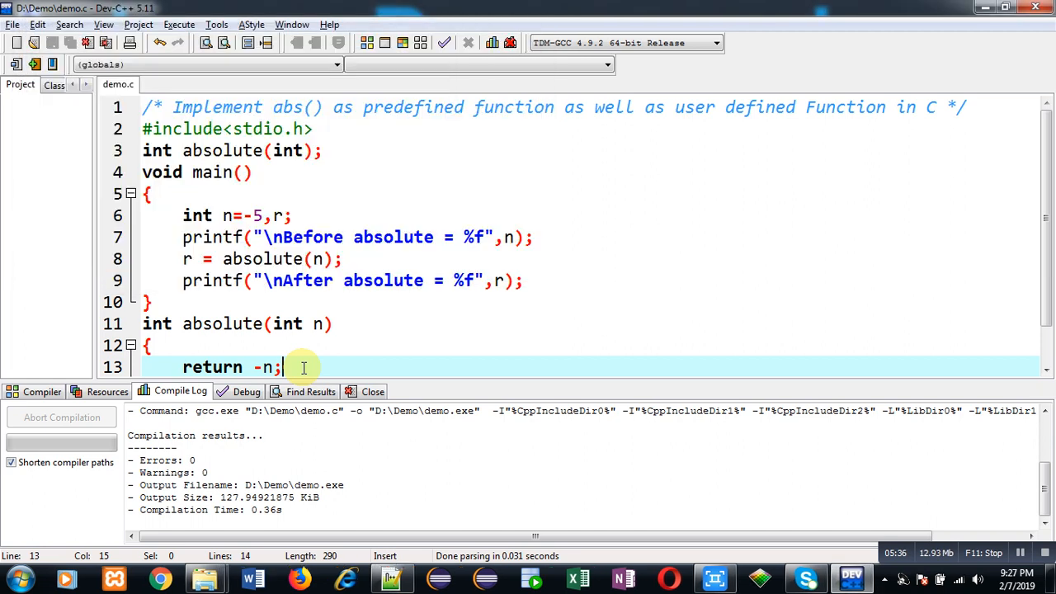
click(528, 237)
text(d)
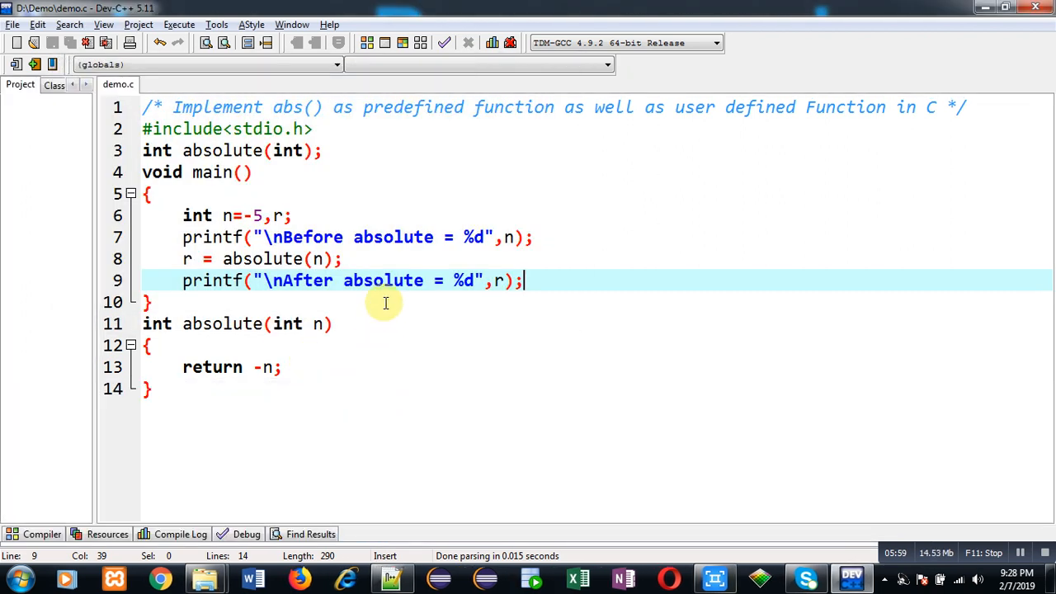
mouse_move(326, 236)
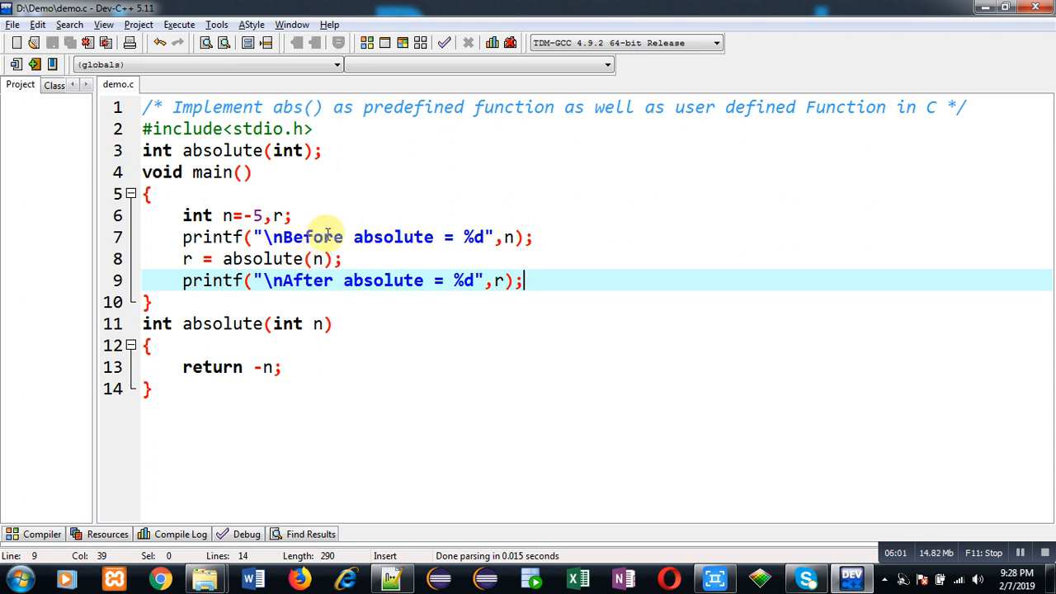
mouse_move(214, 193)
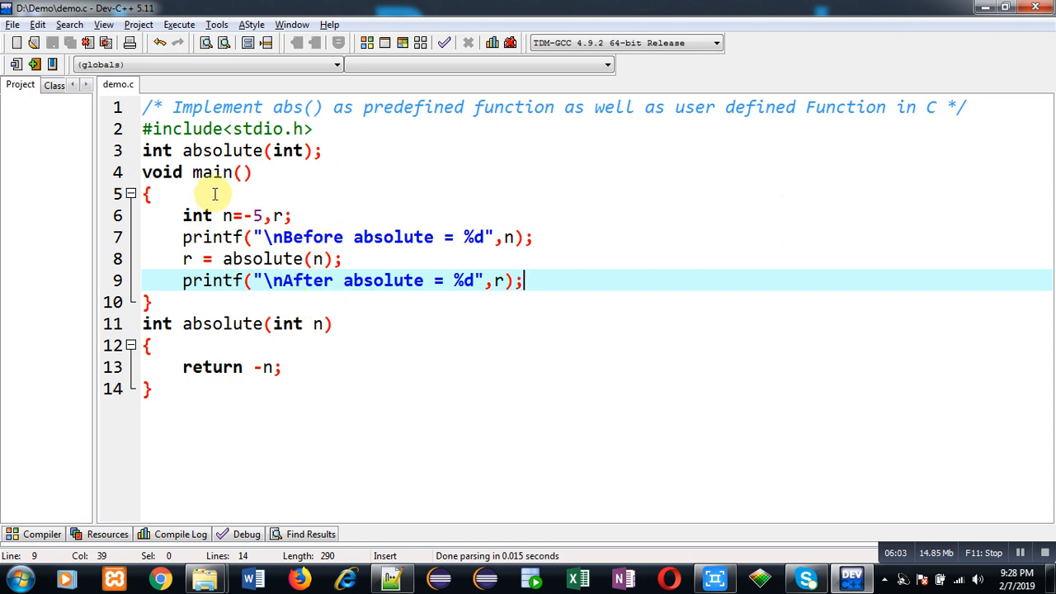
mouse_move(247, 273)
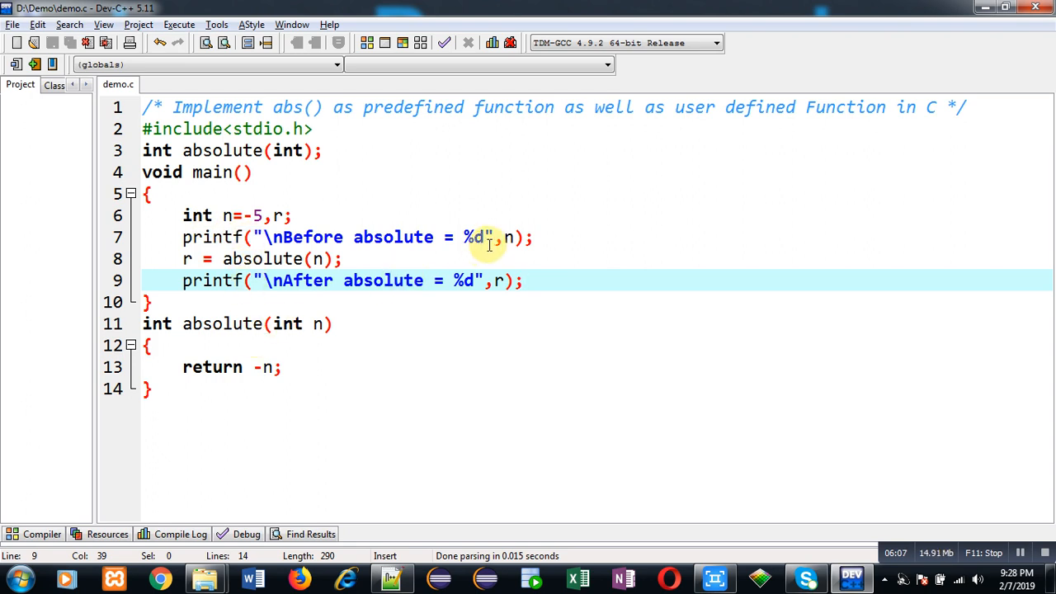
mouse_move(487, 316)
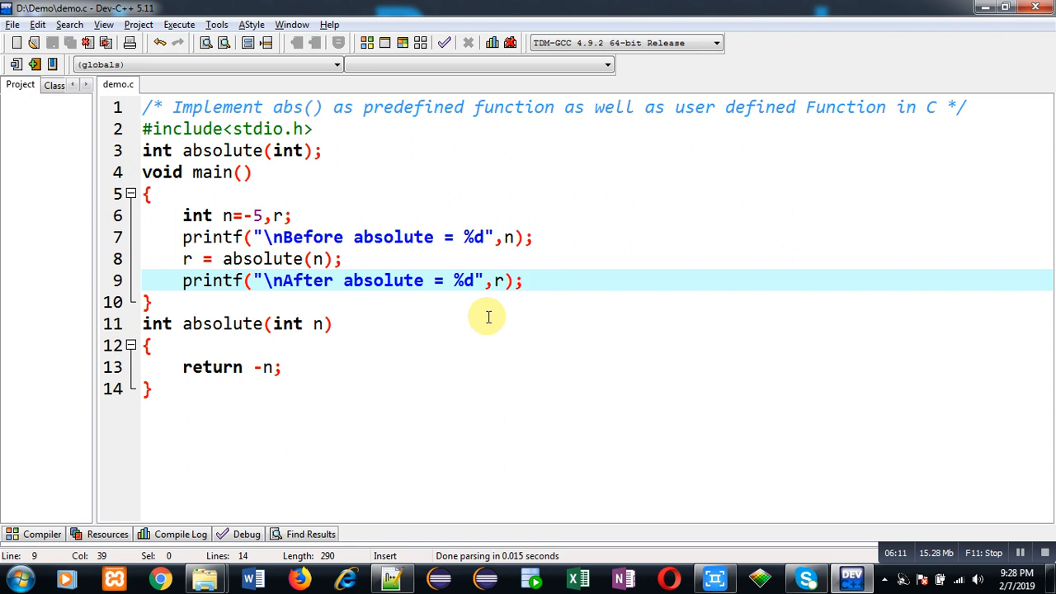
click(524, 280)
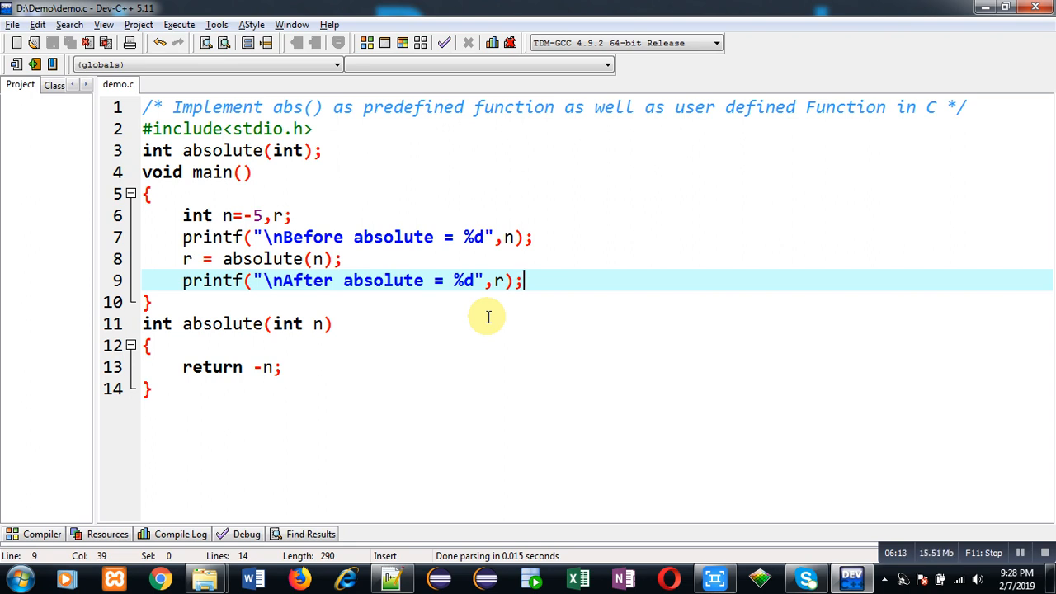